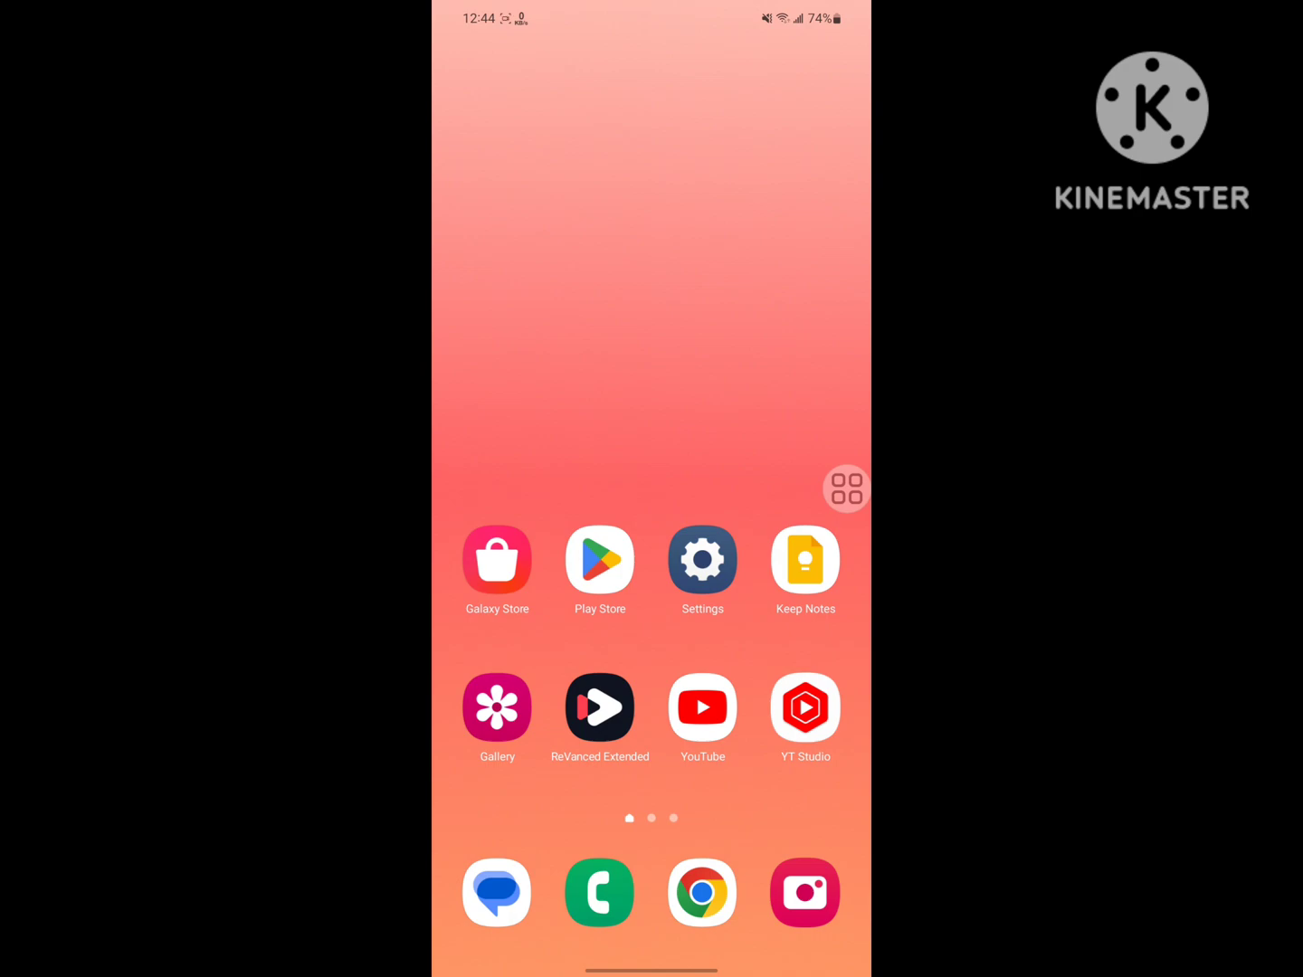
Find Telegram via the 'telegram app' recent search and update it to the latest version.
click(599, 559)
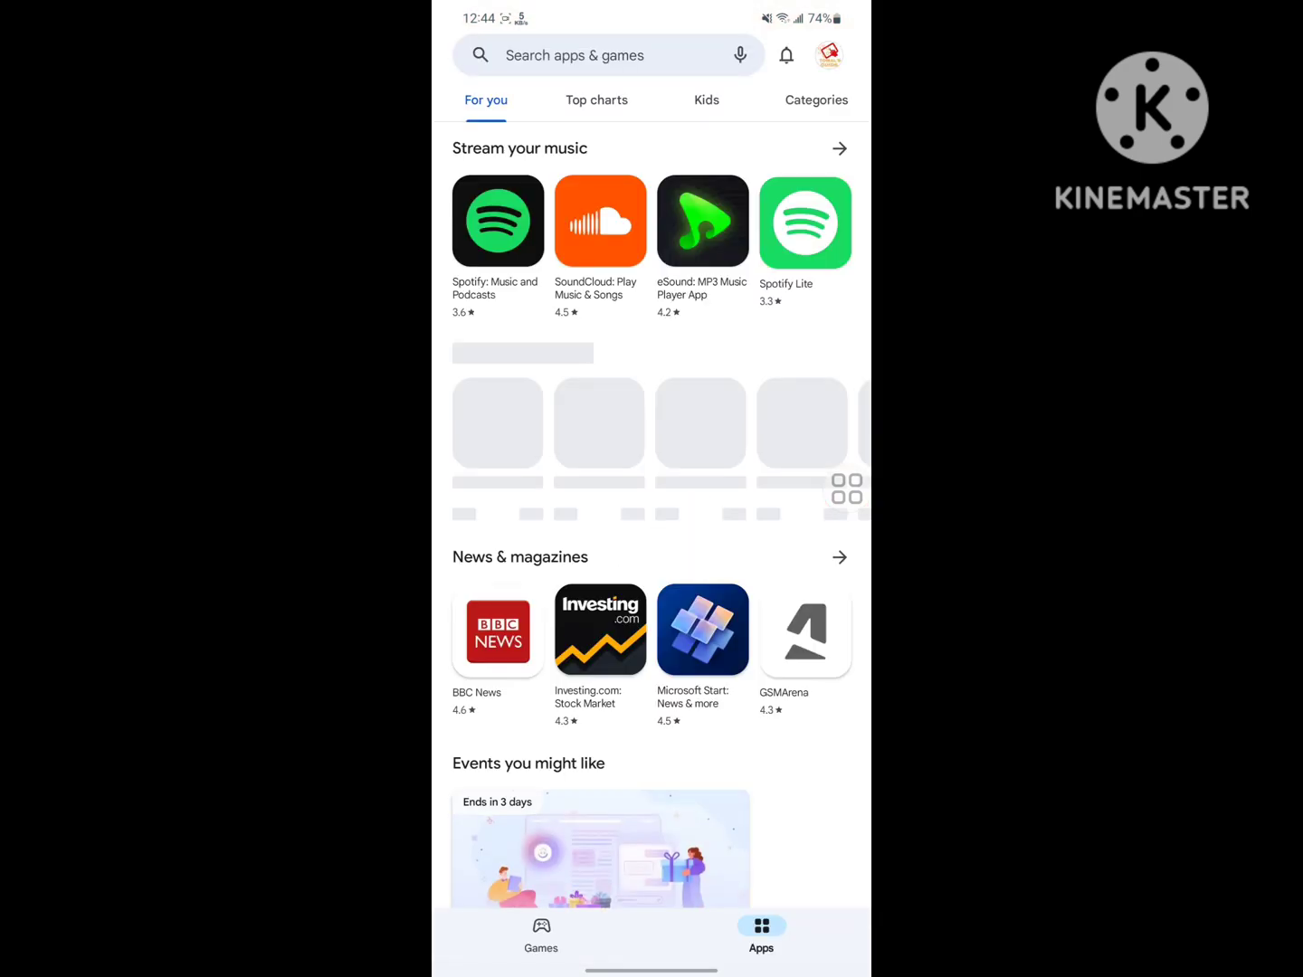
click(598, 54)
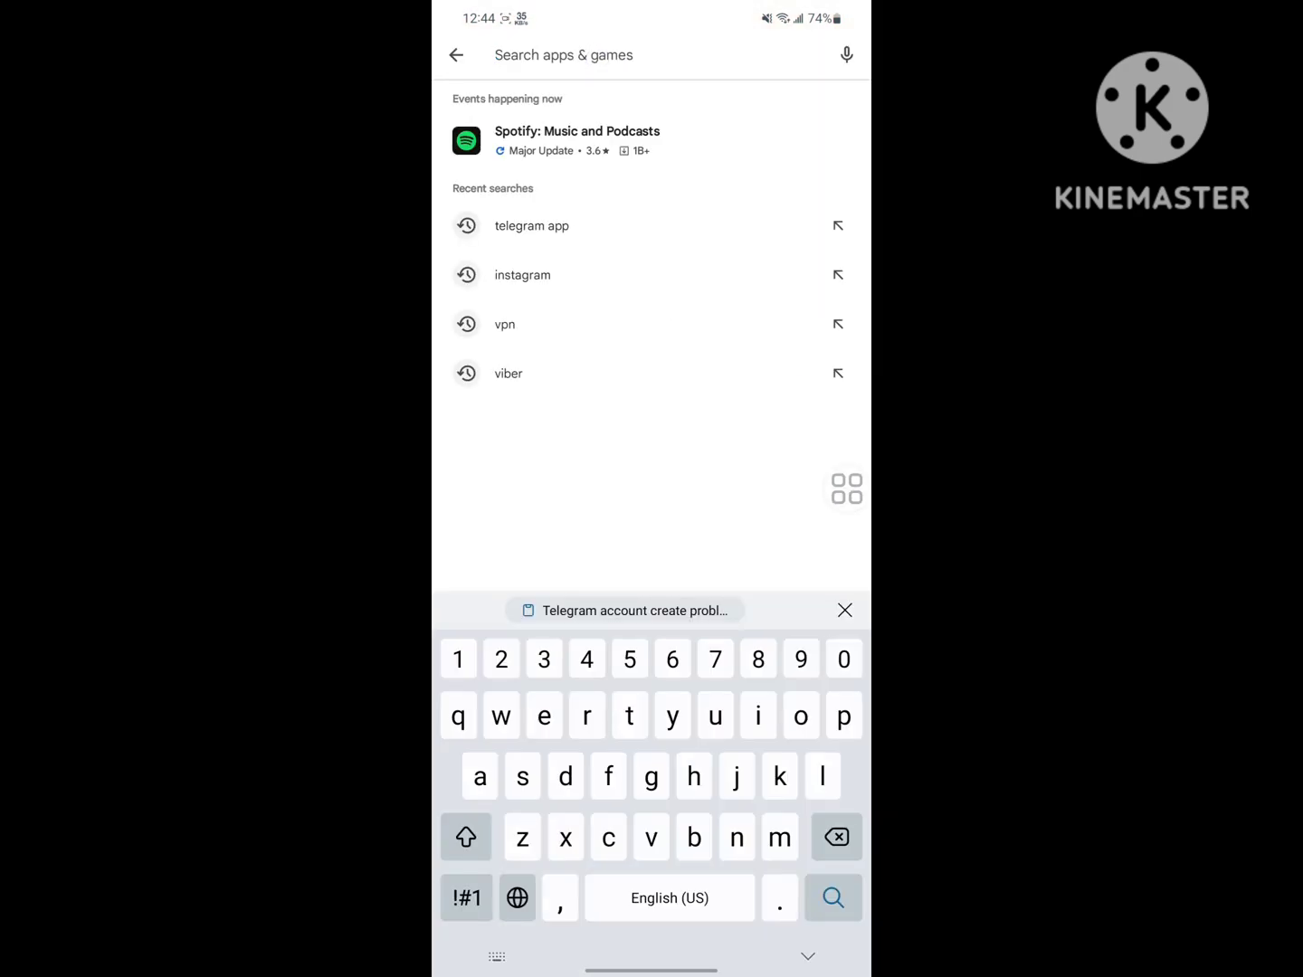
click(531, 226)
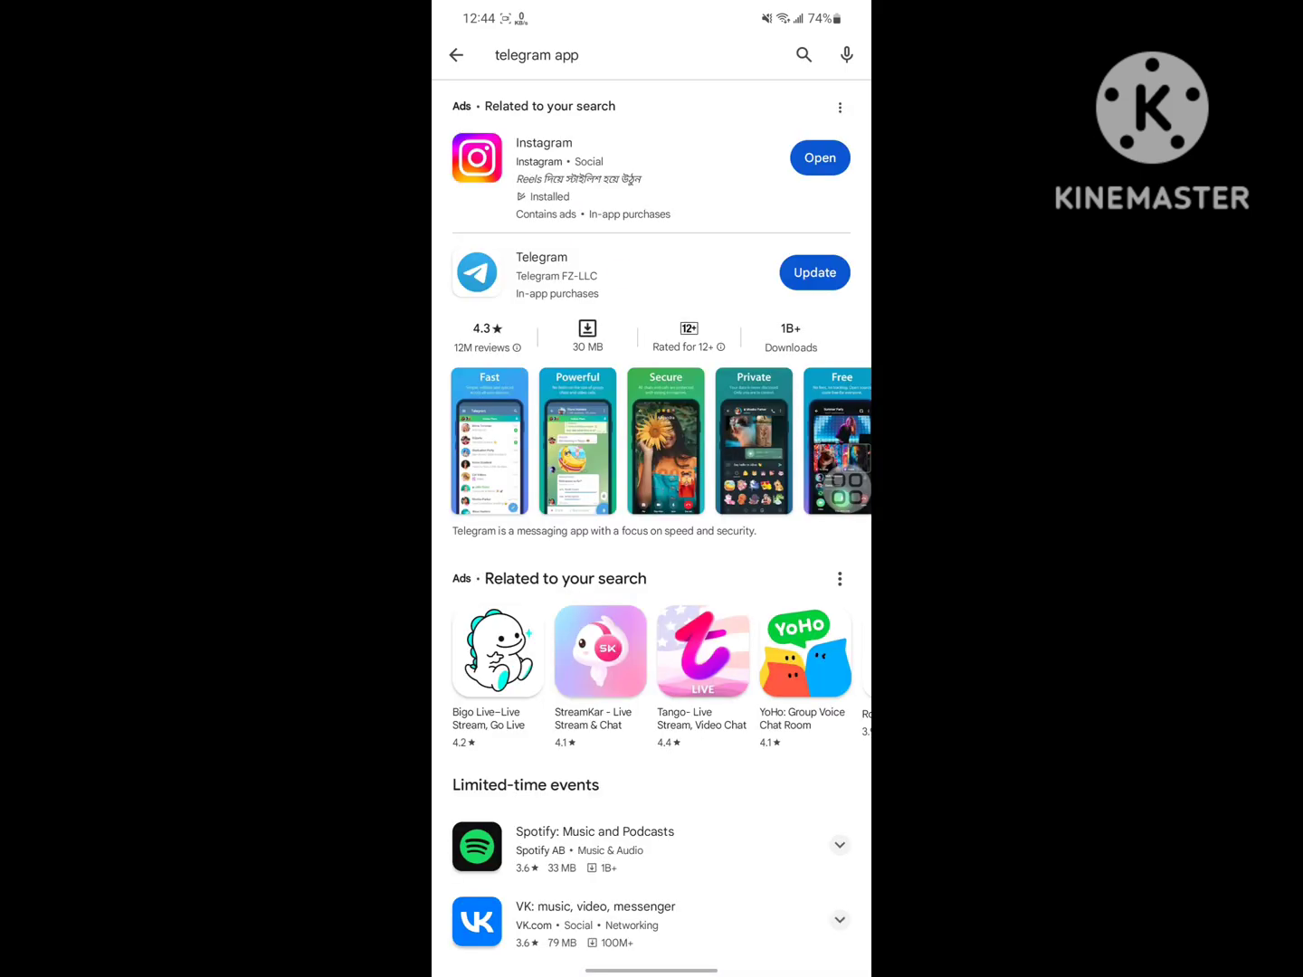
click(815, 273)
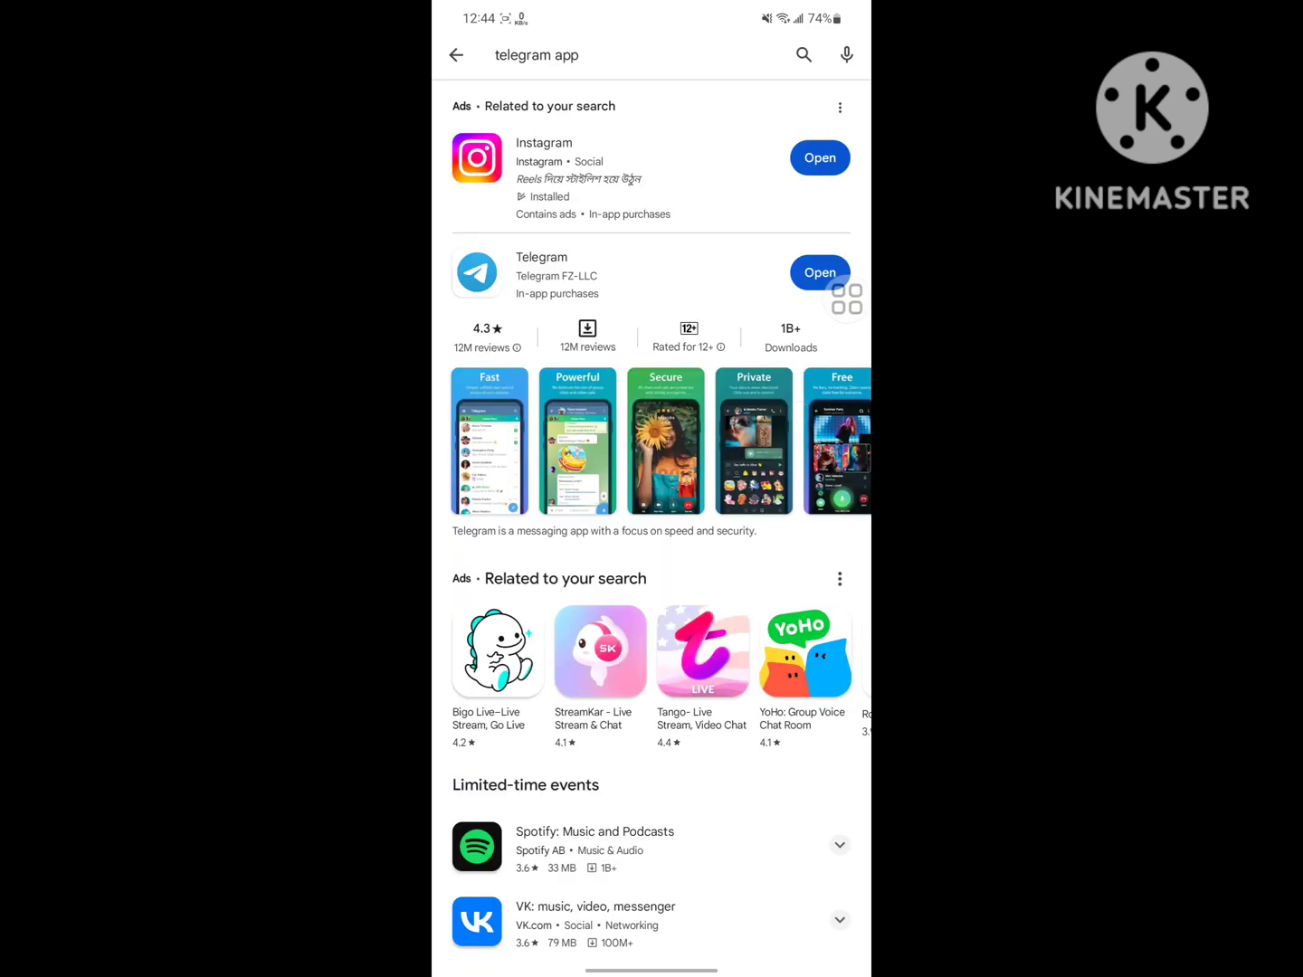
click(615, 54)
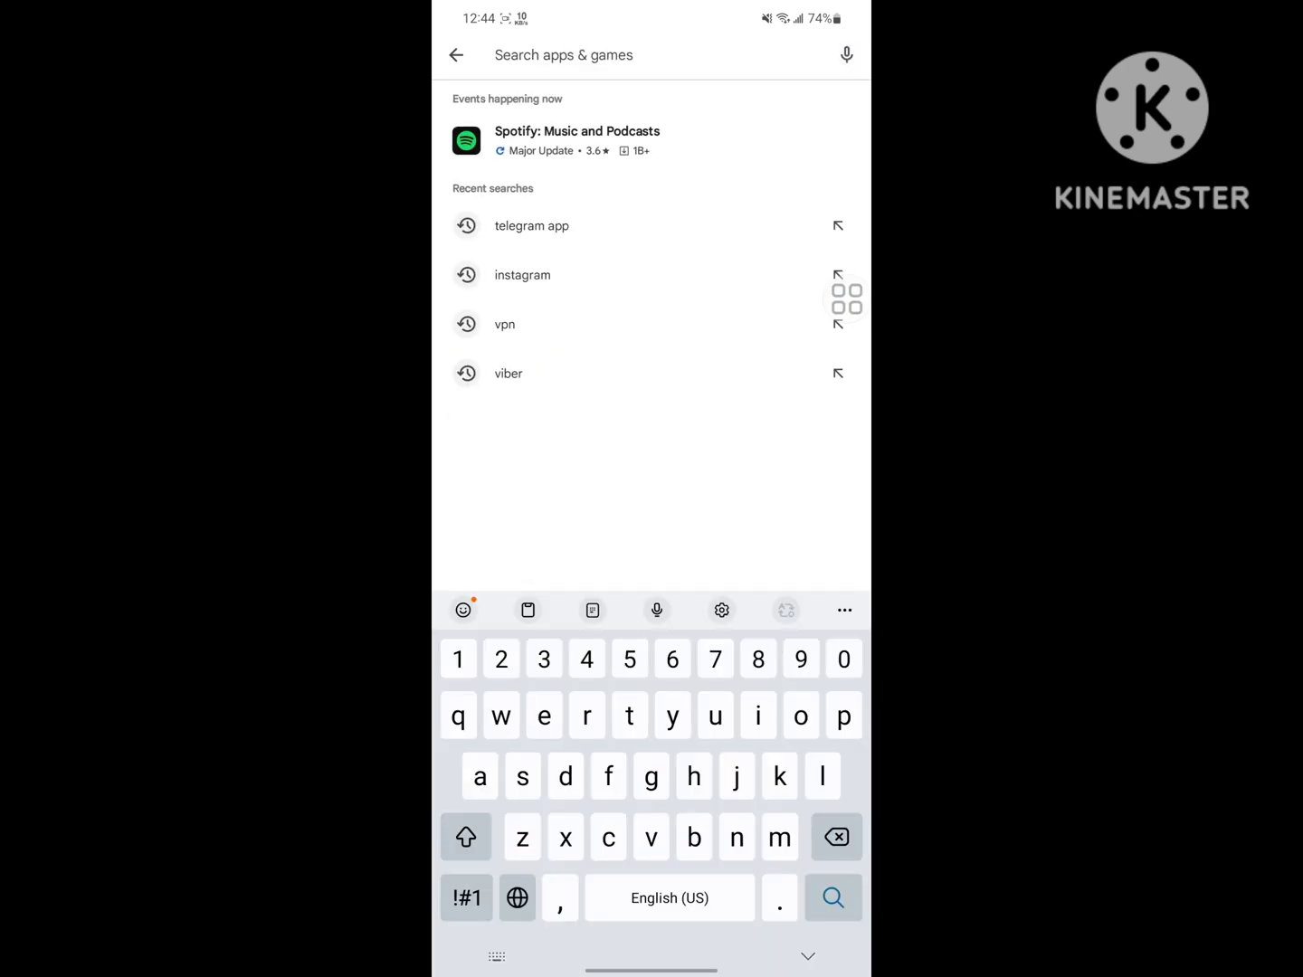
Look up the 1.1.1.1 + WARP app and confirm its page shows it installed.
click(503, 324)
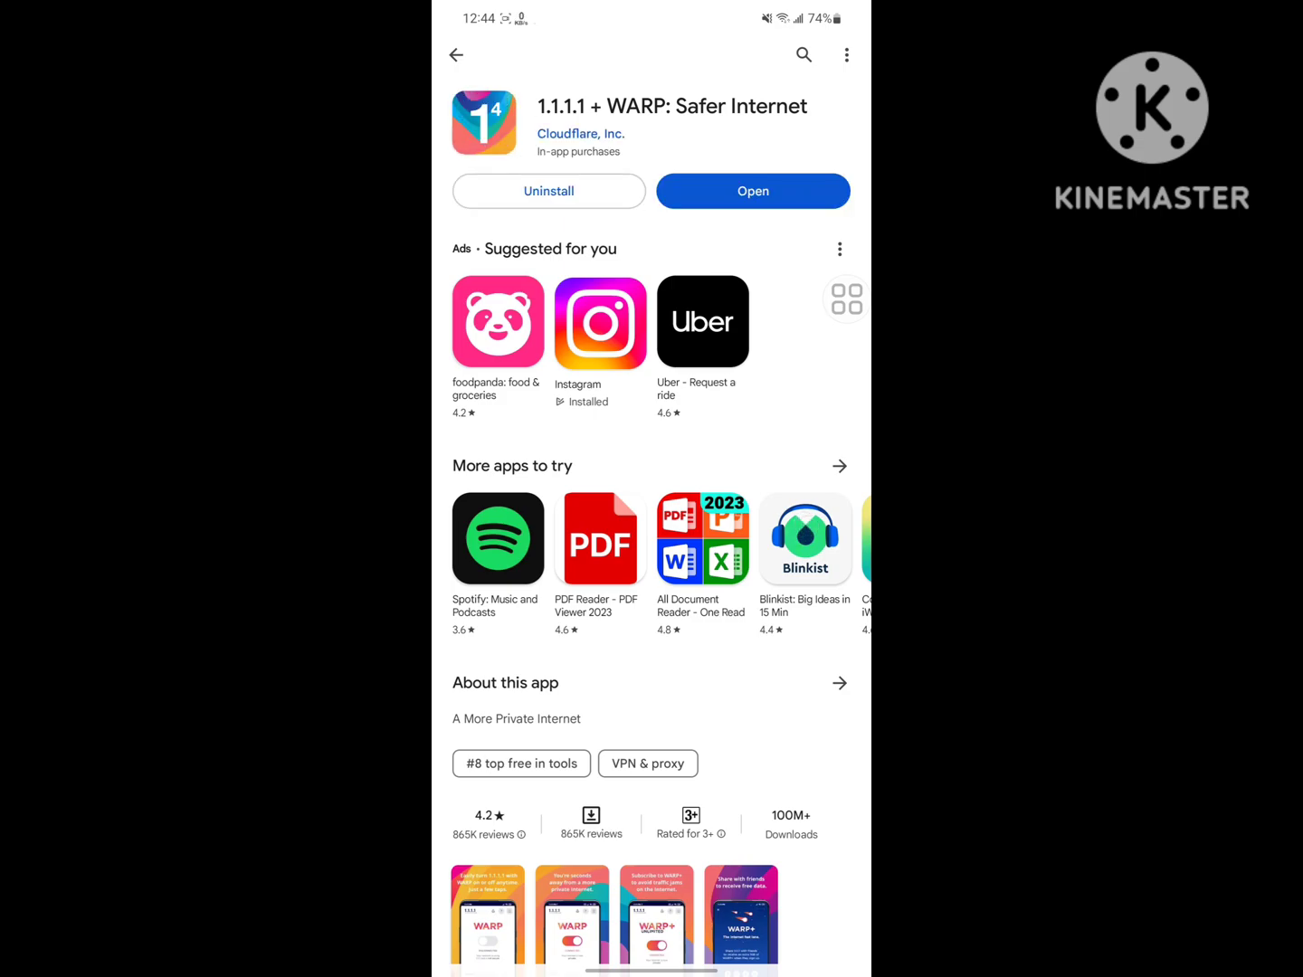
click(456, 54)
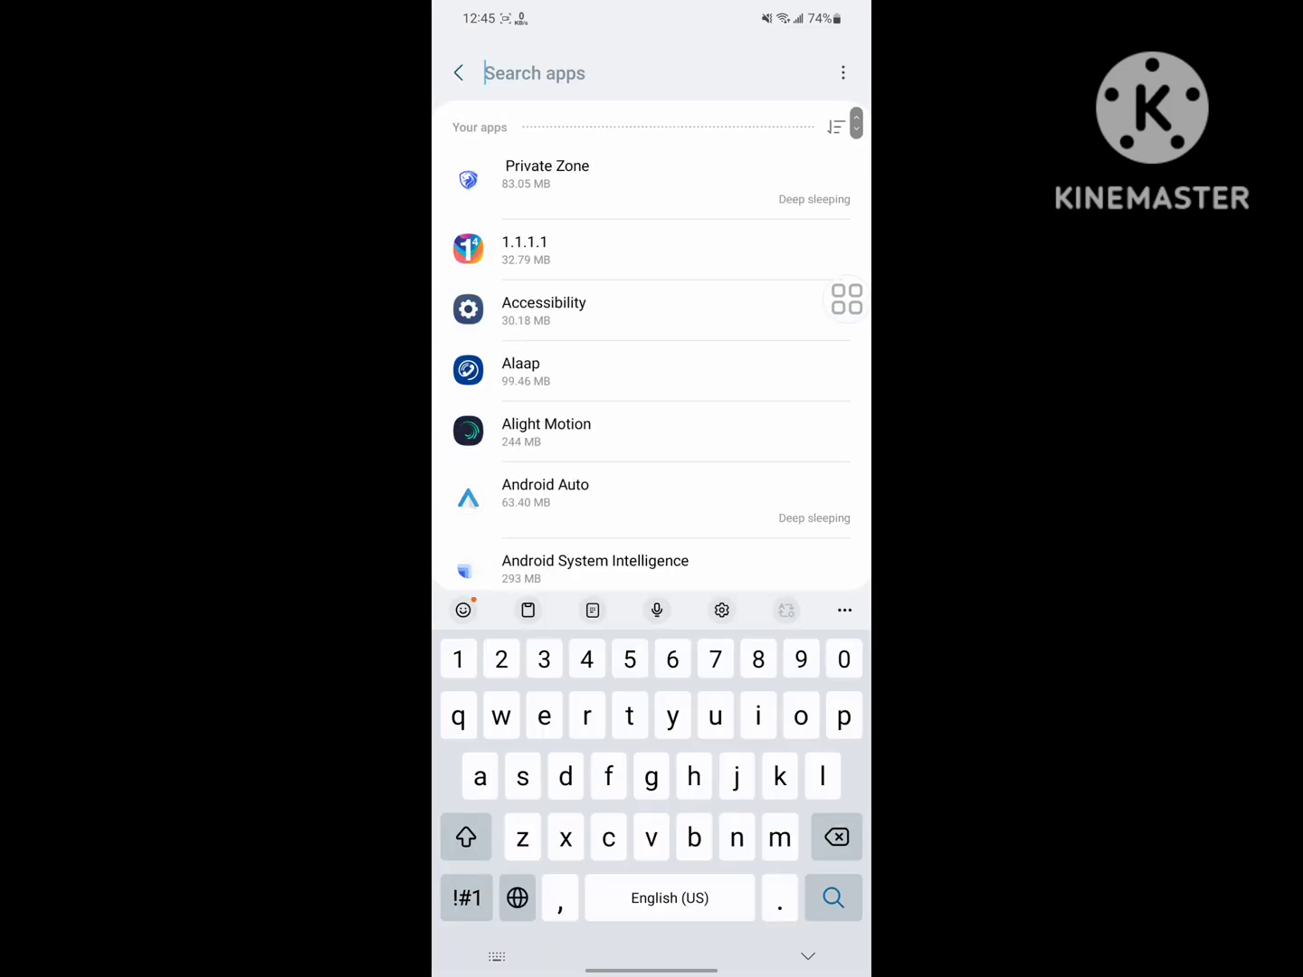
Search apps for 'tel', clear Telegram's 11.2 MB cache from its storage settings.
text(tel)
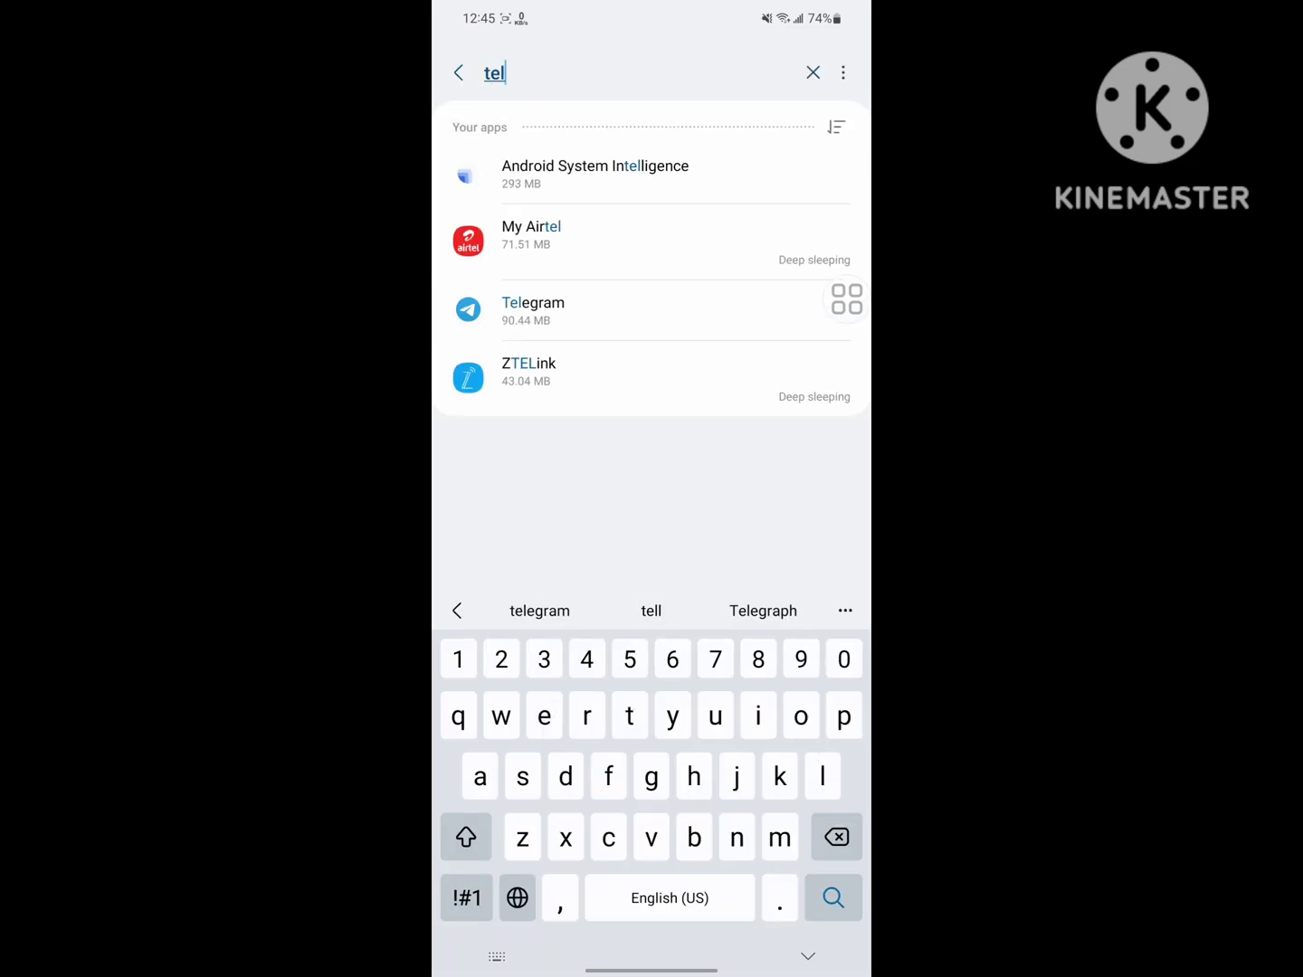
click(532, 309)
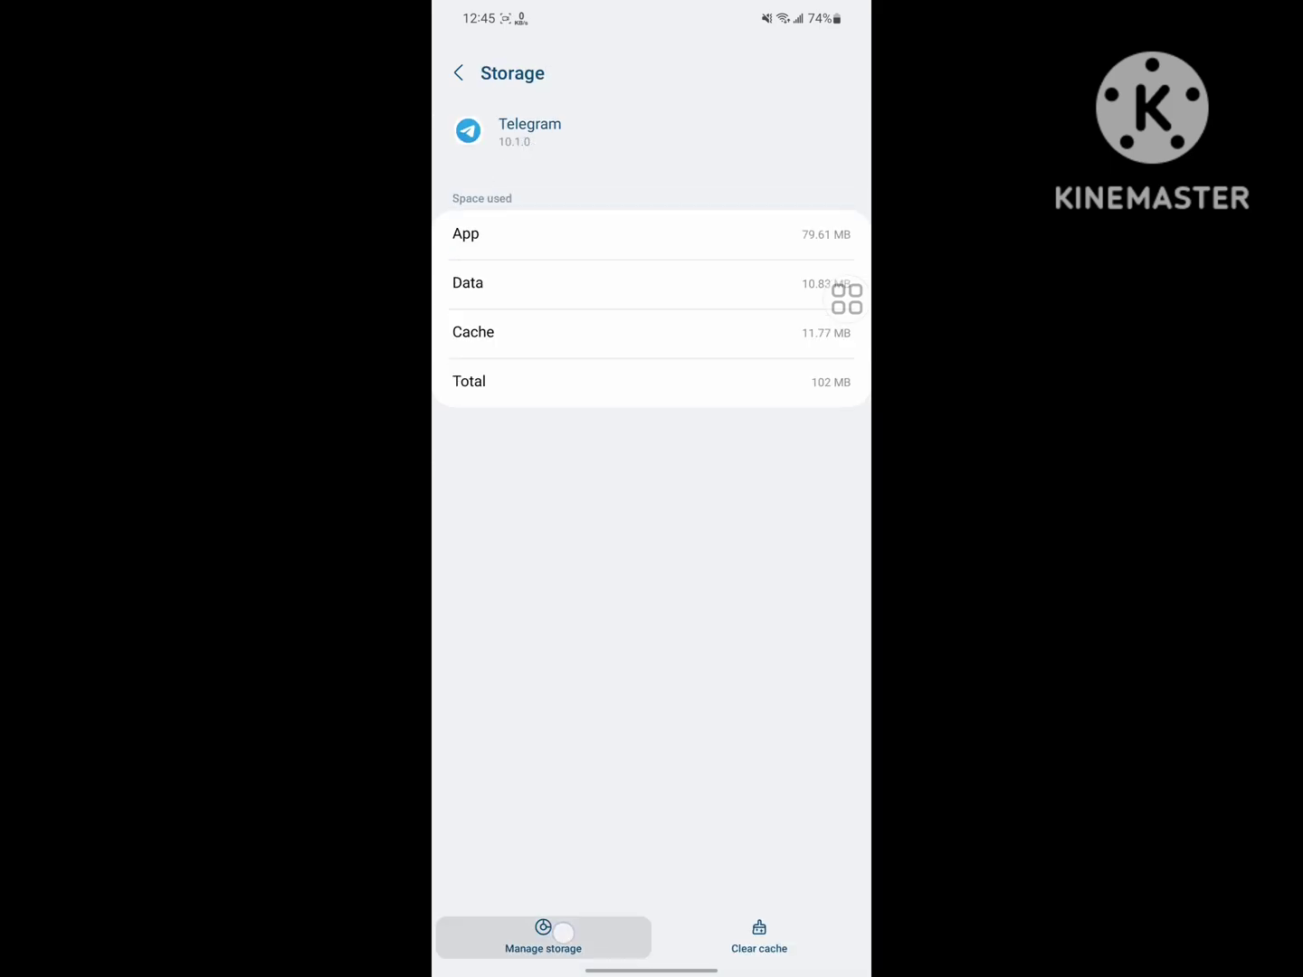
click(543, 937)
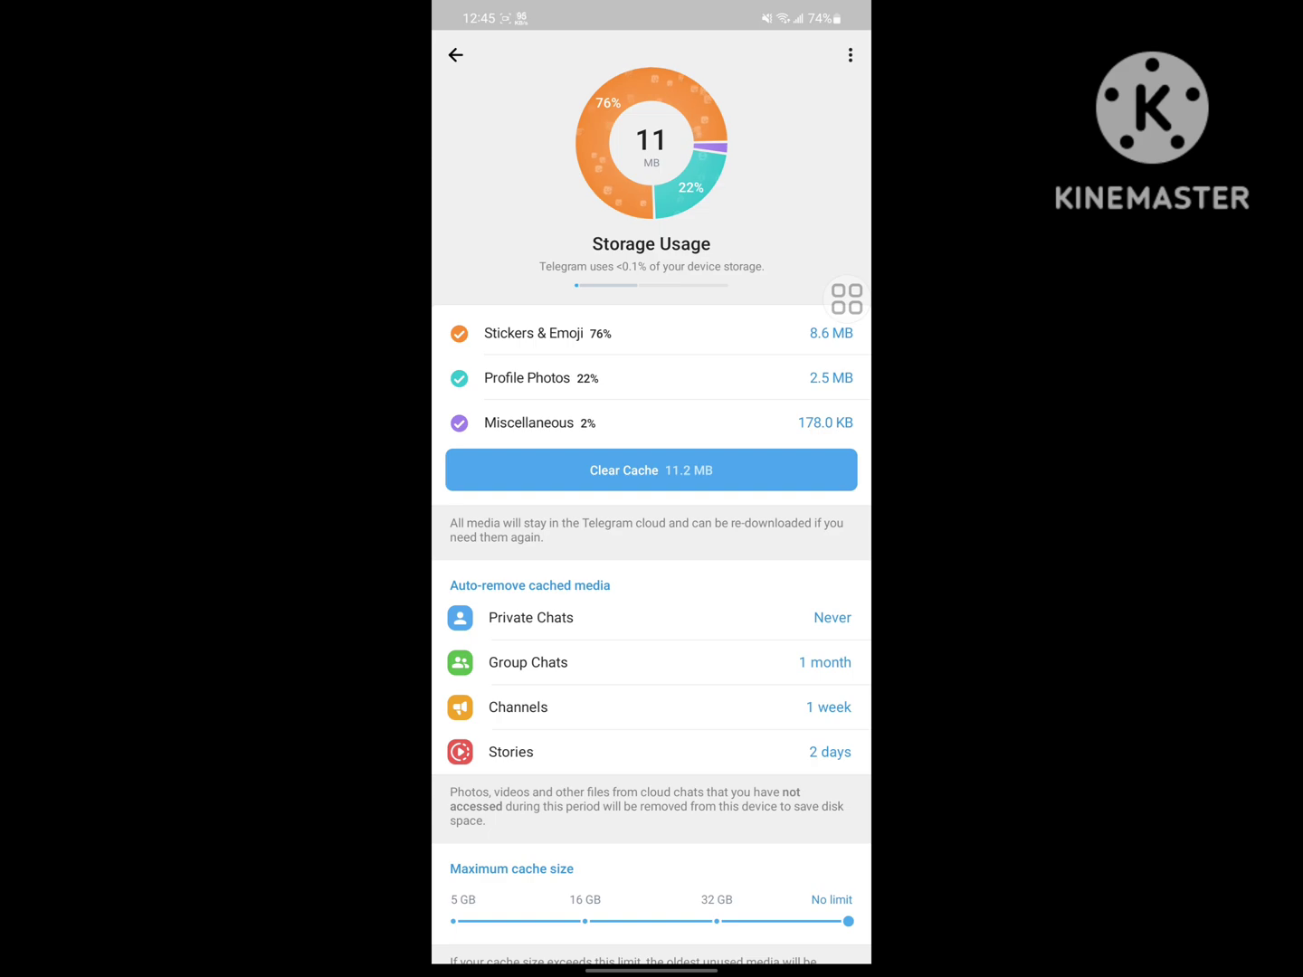
click(649, 470)
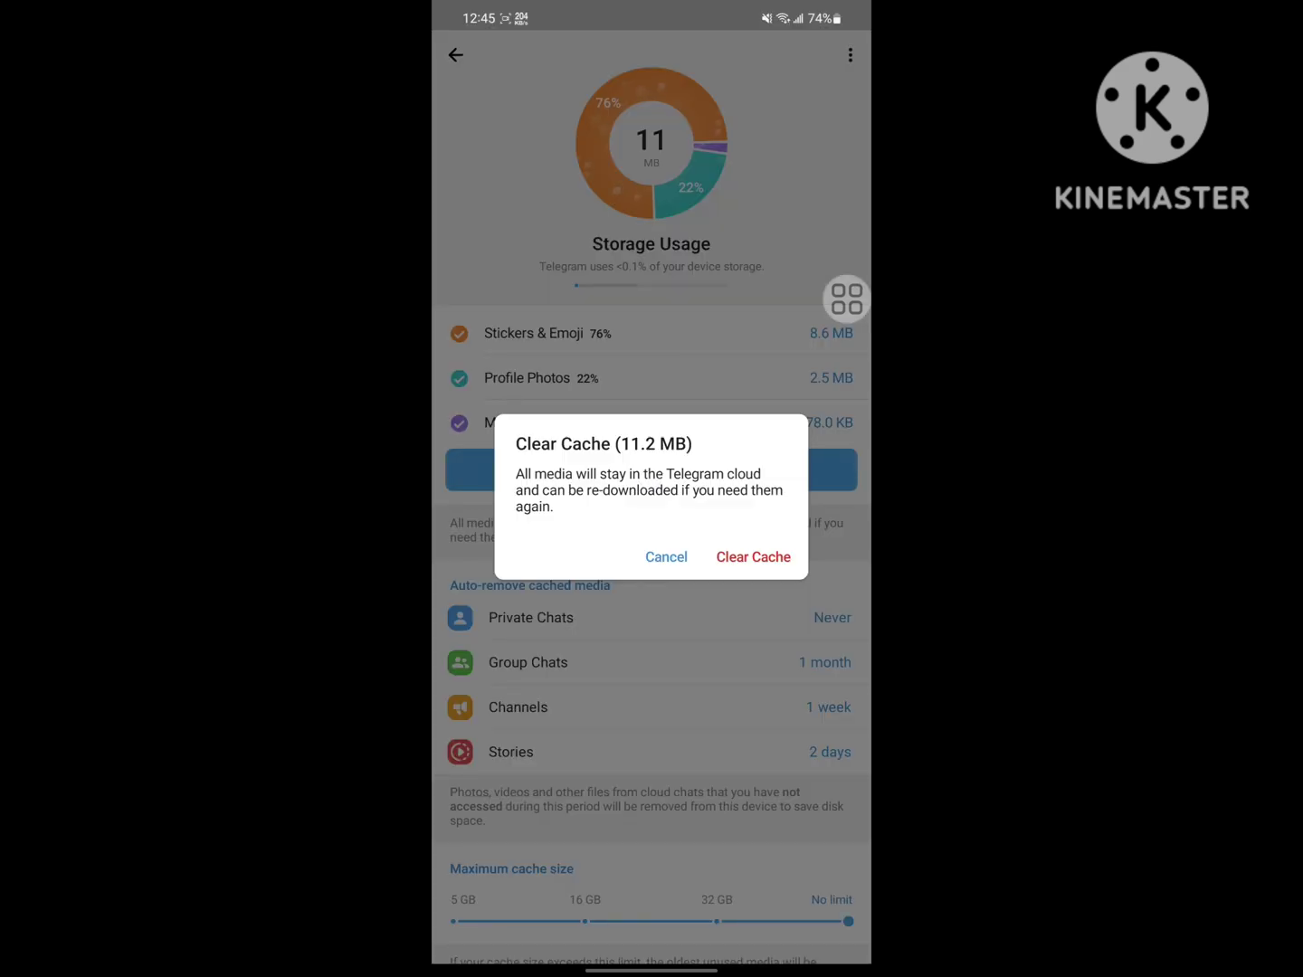
click(751, 557)
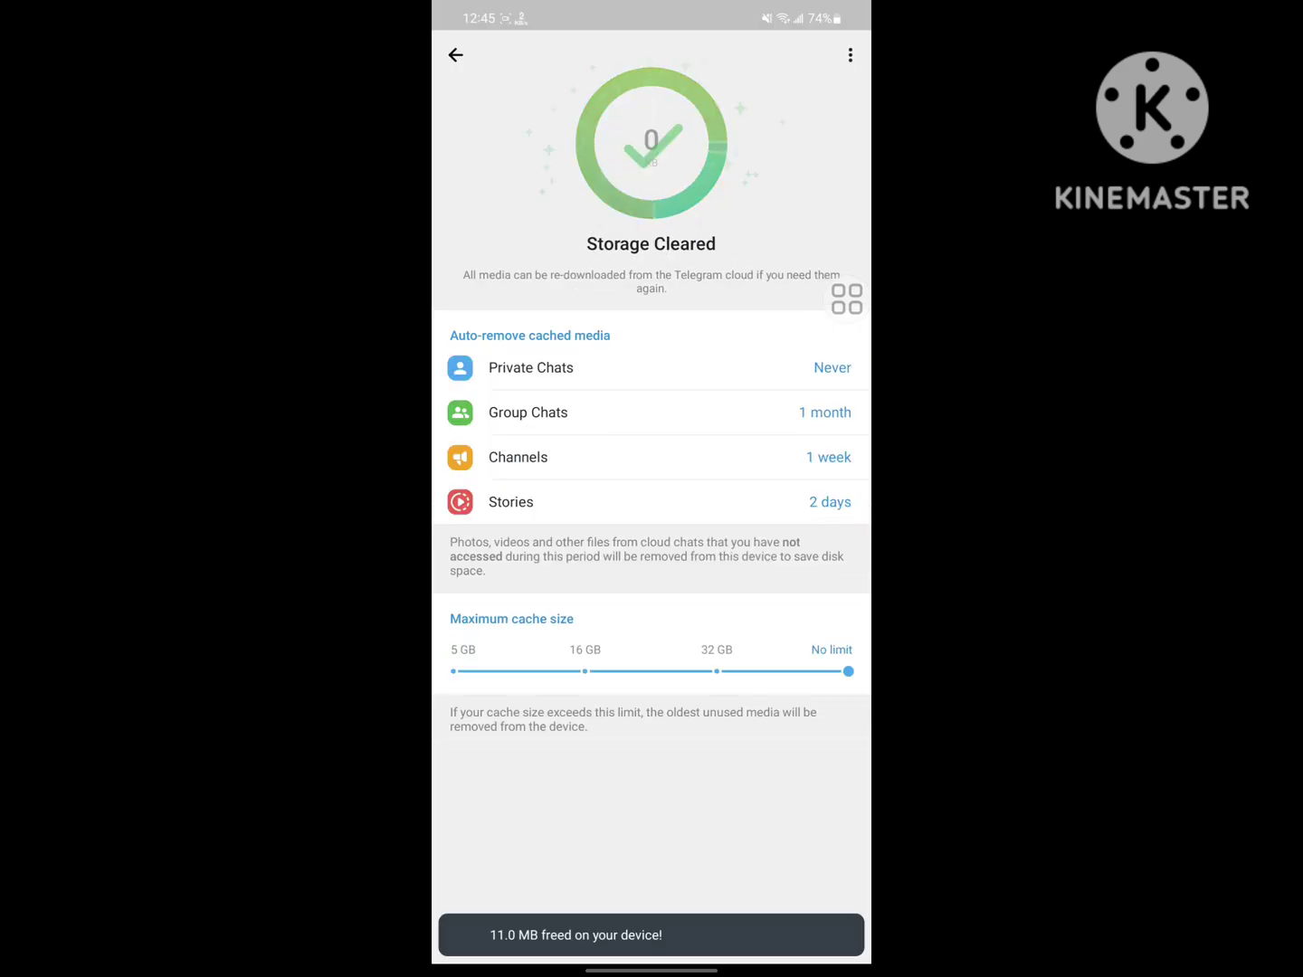
click(456, 55)
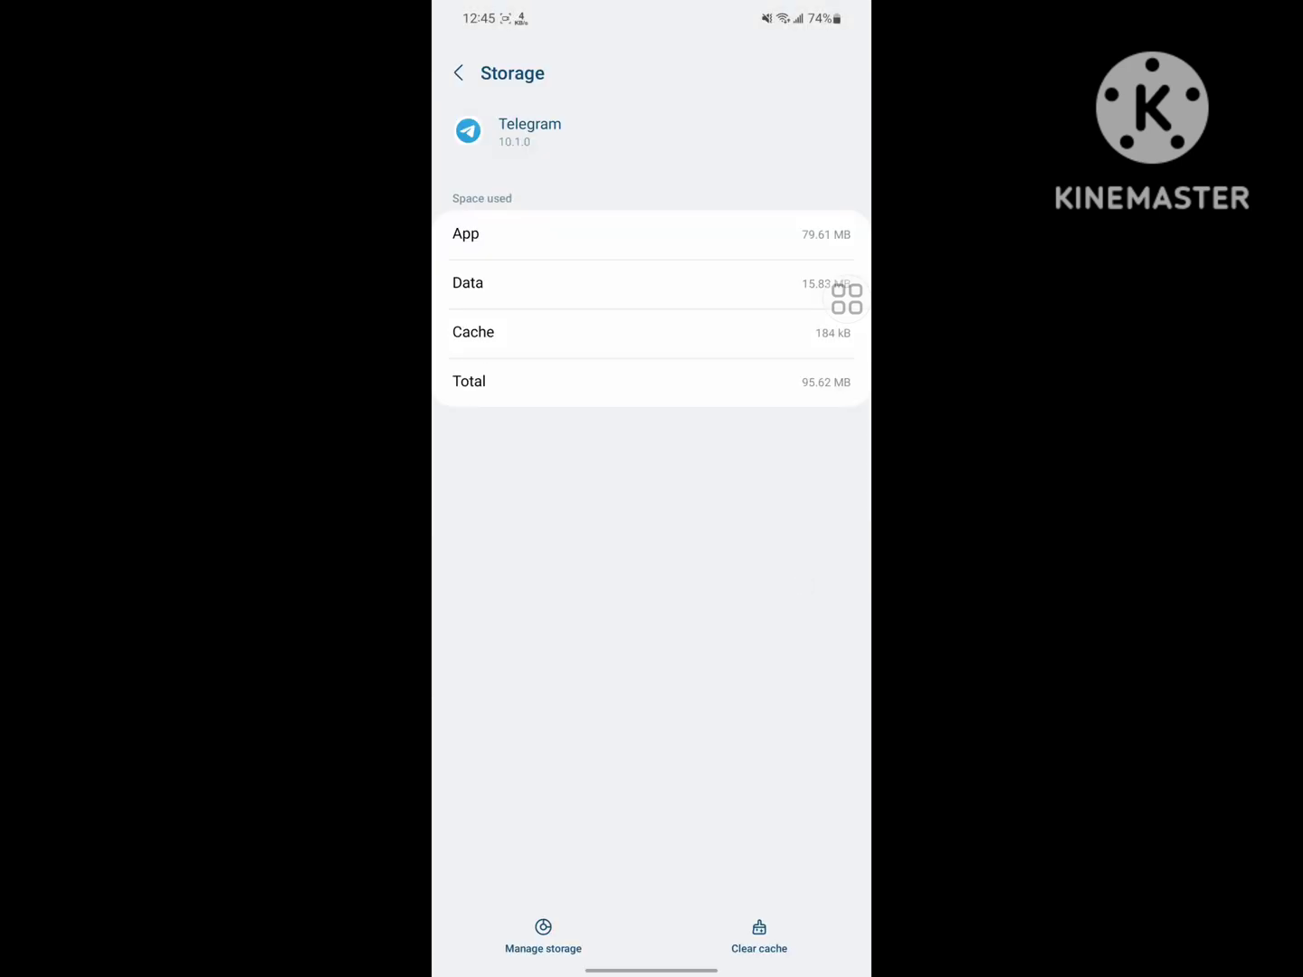
Allow Telegram's Camera and Contacts permissions so none remain denied, then go home.
click(758, 937)
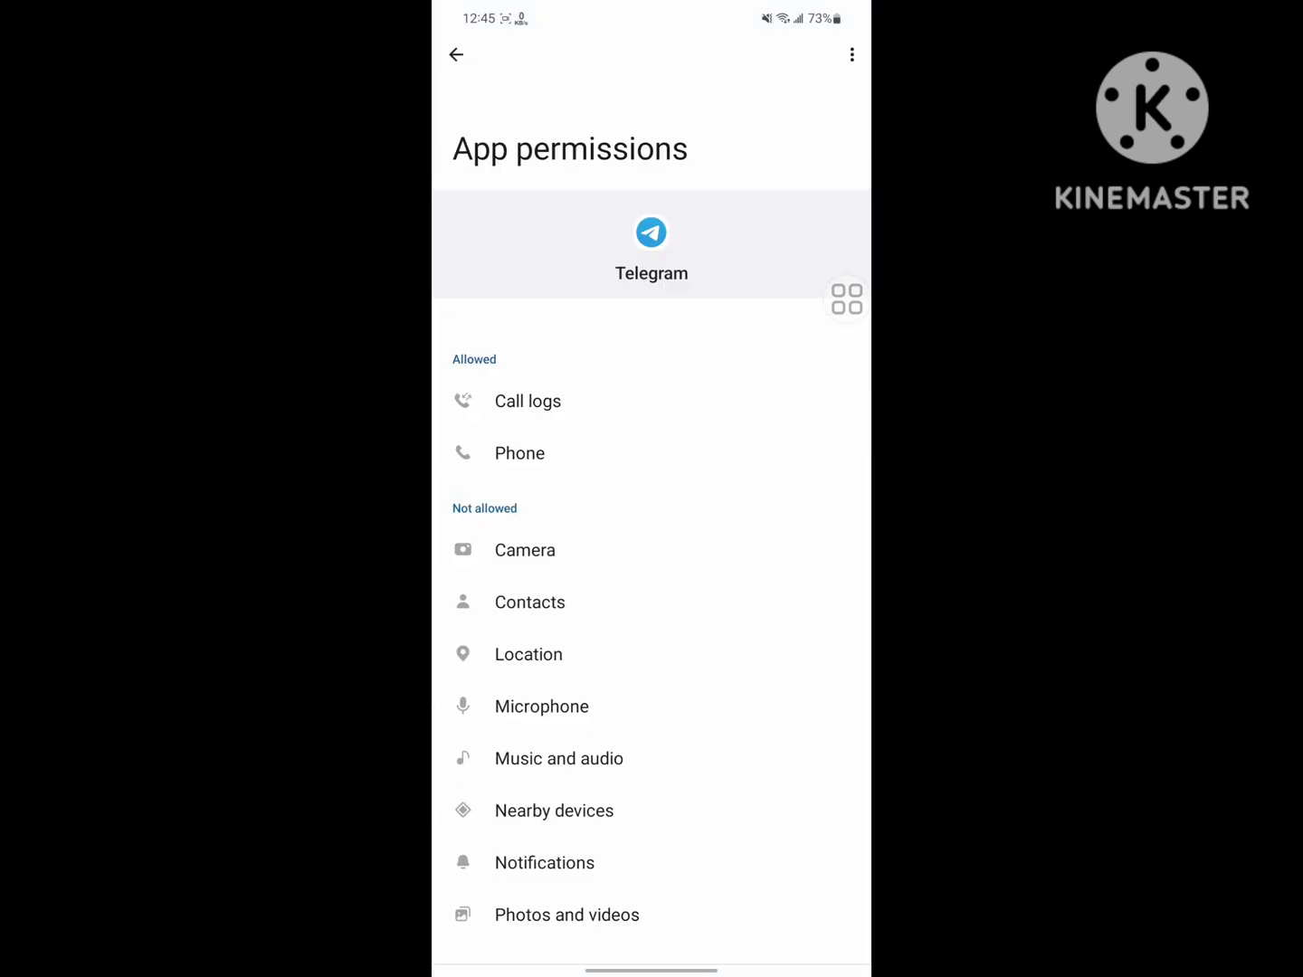
click(525, 550)
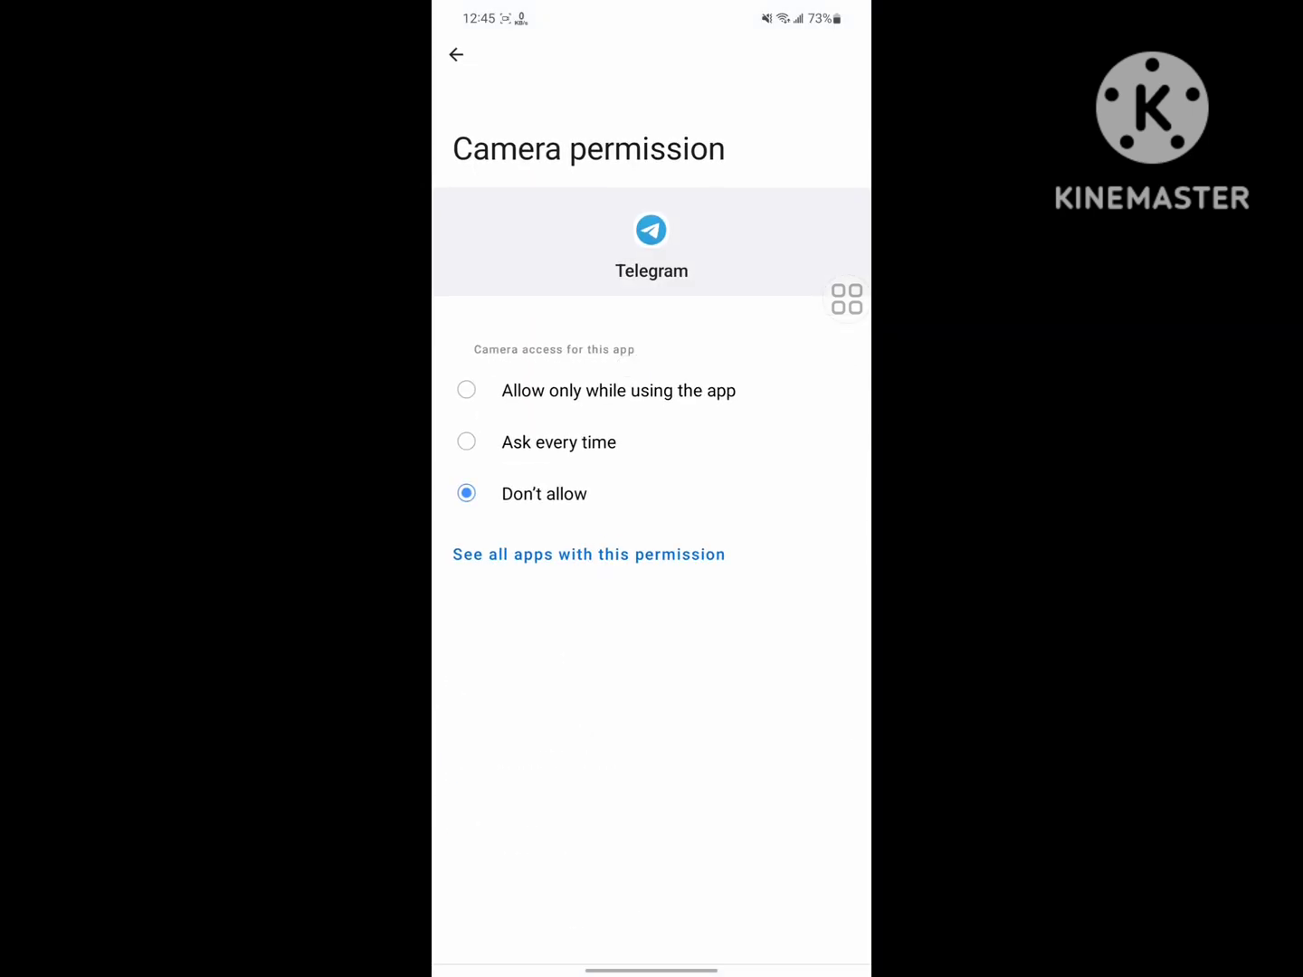
click(456, 54)
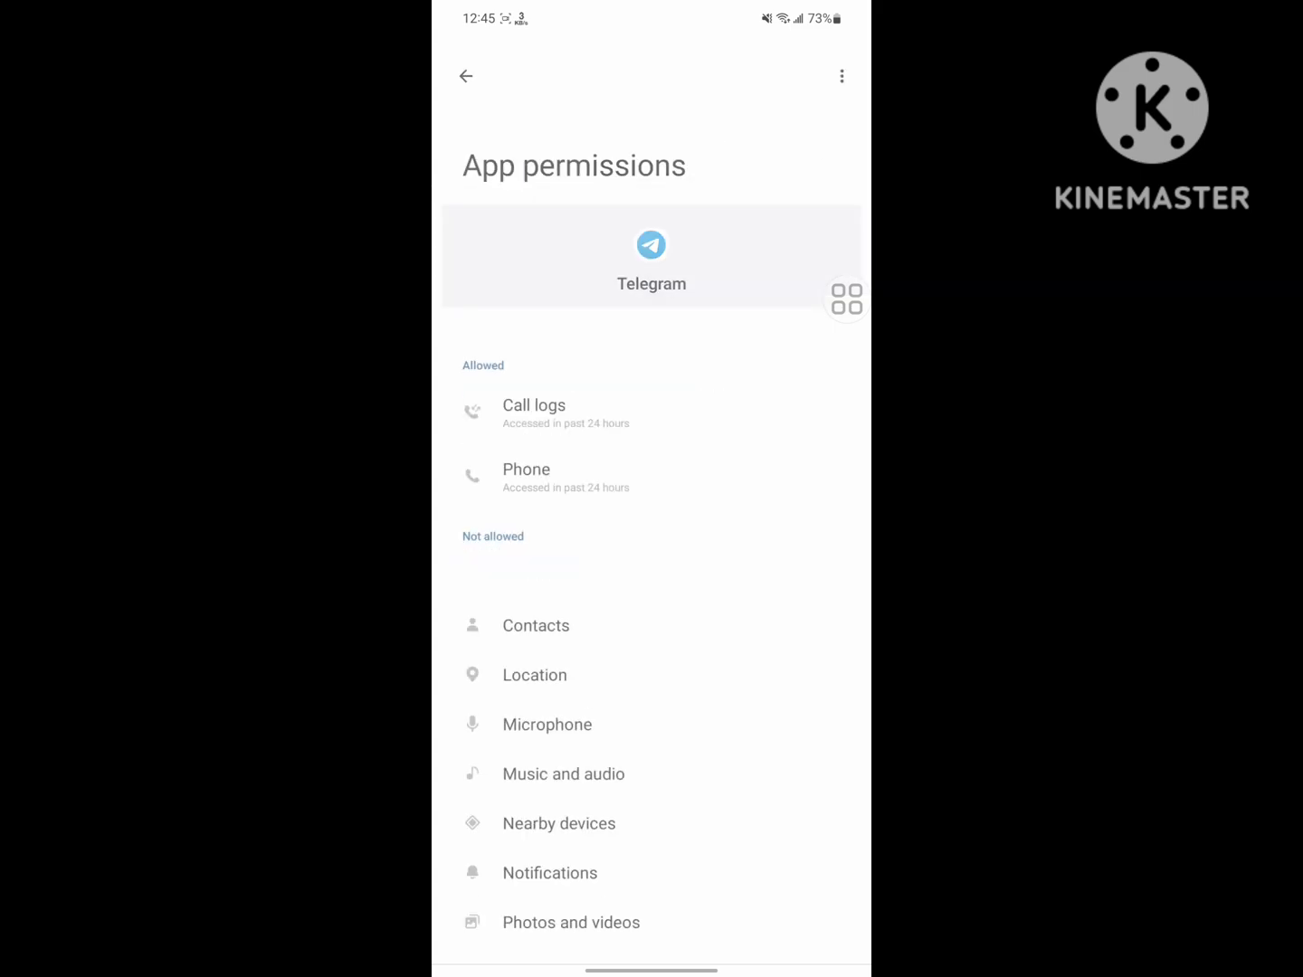
click(536, 626)
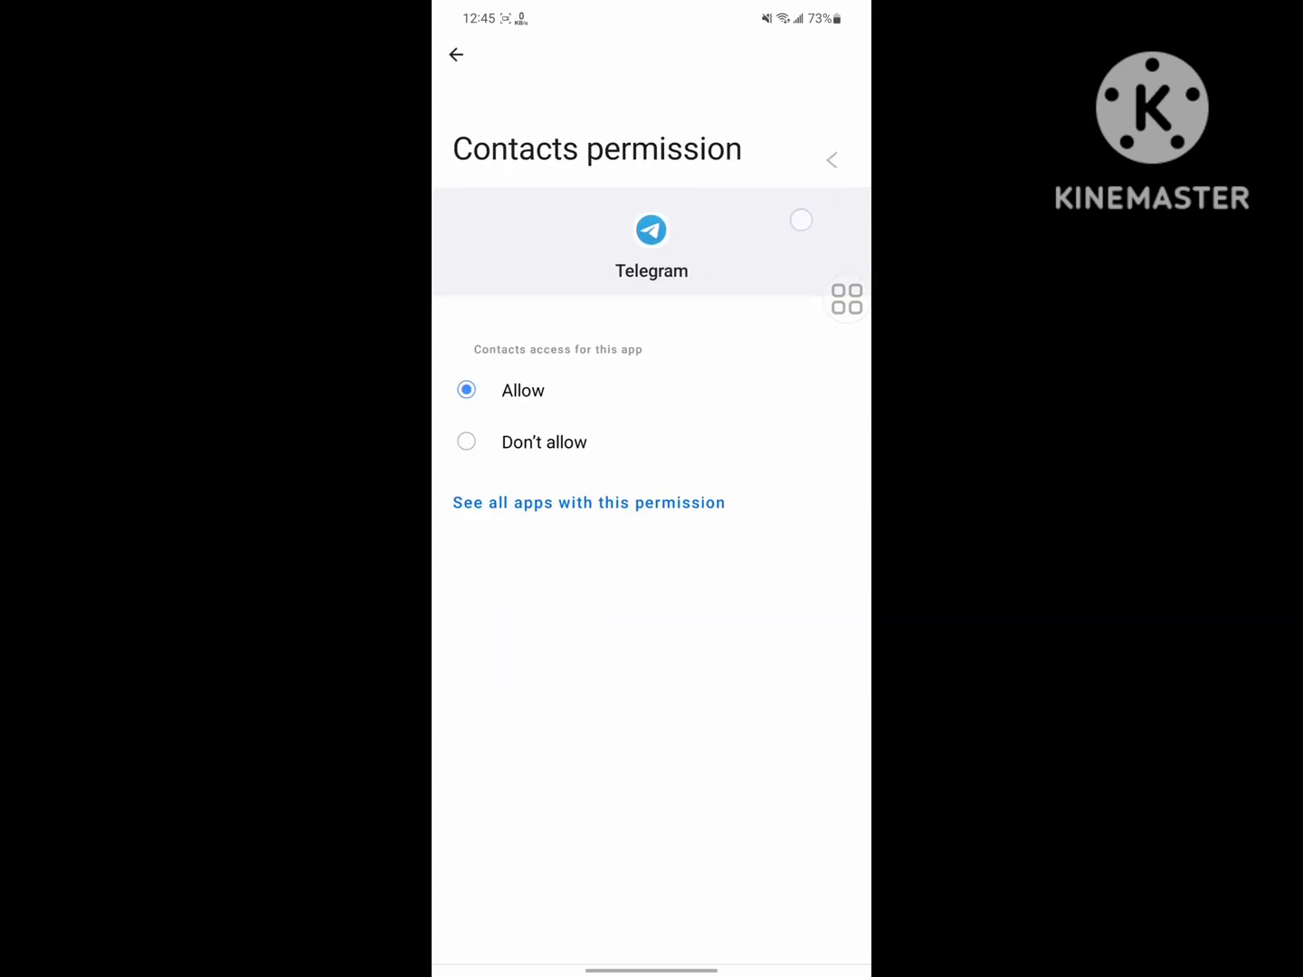
click(456, 54)
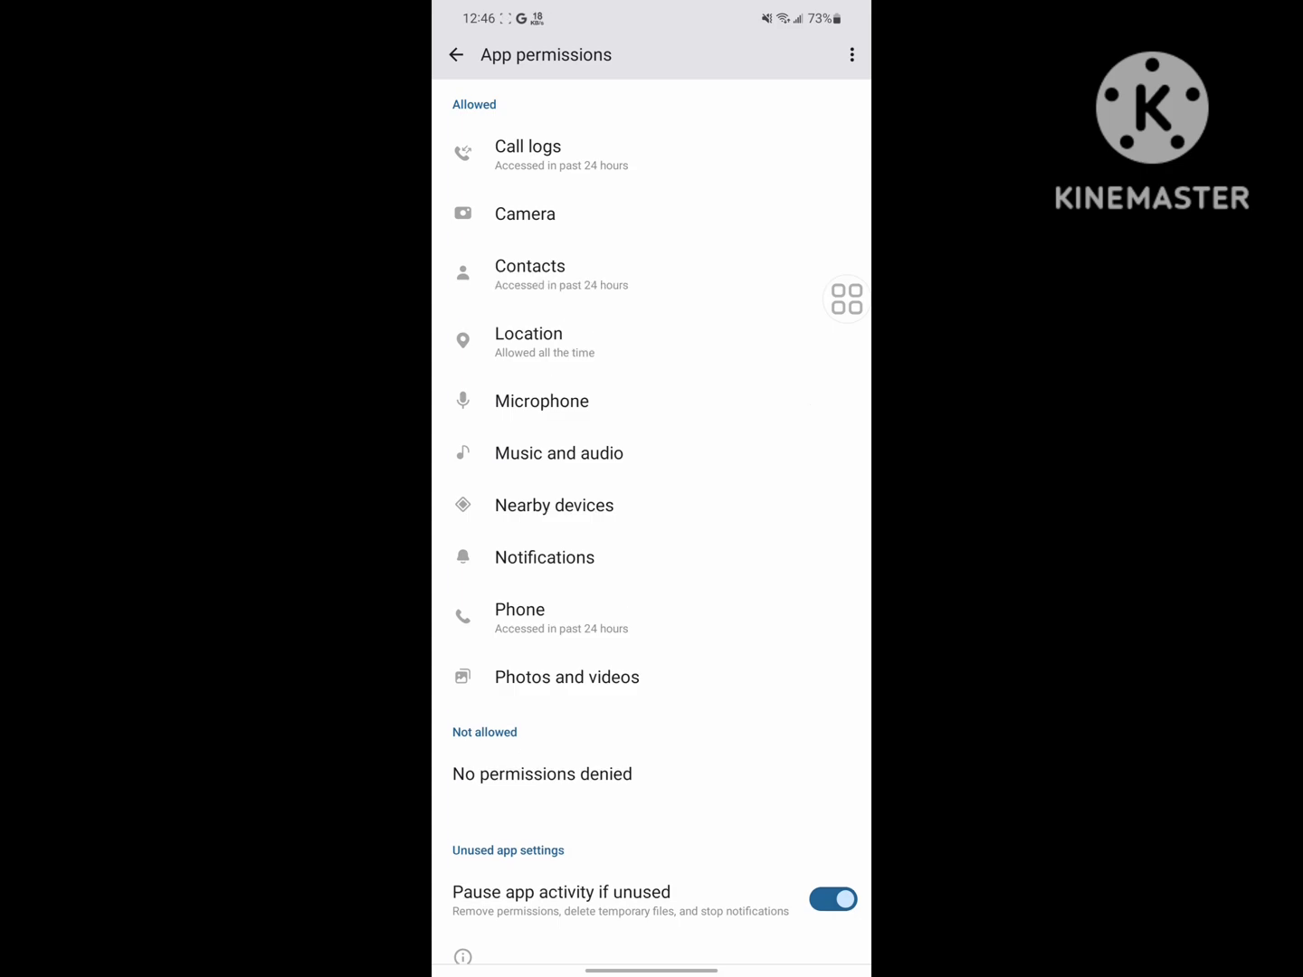
click(456, 54)
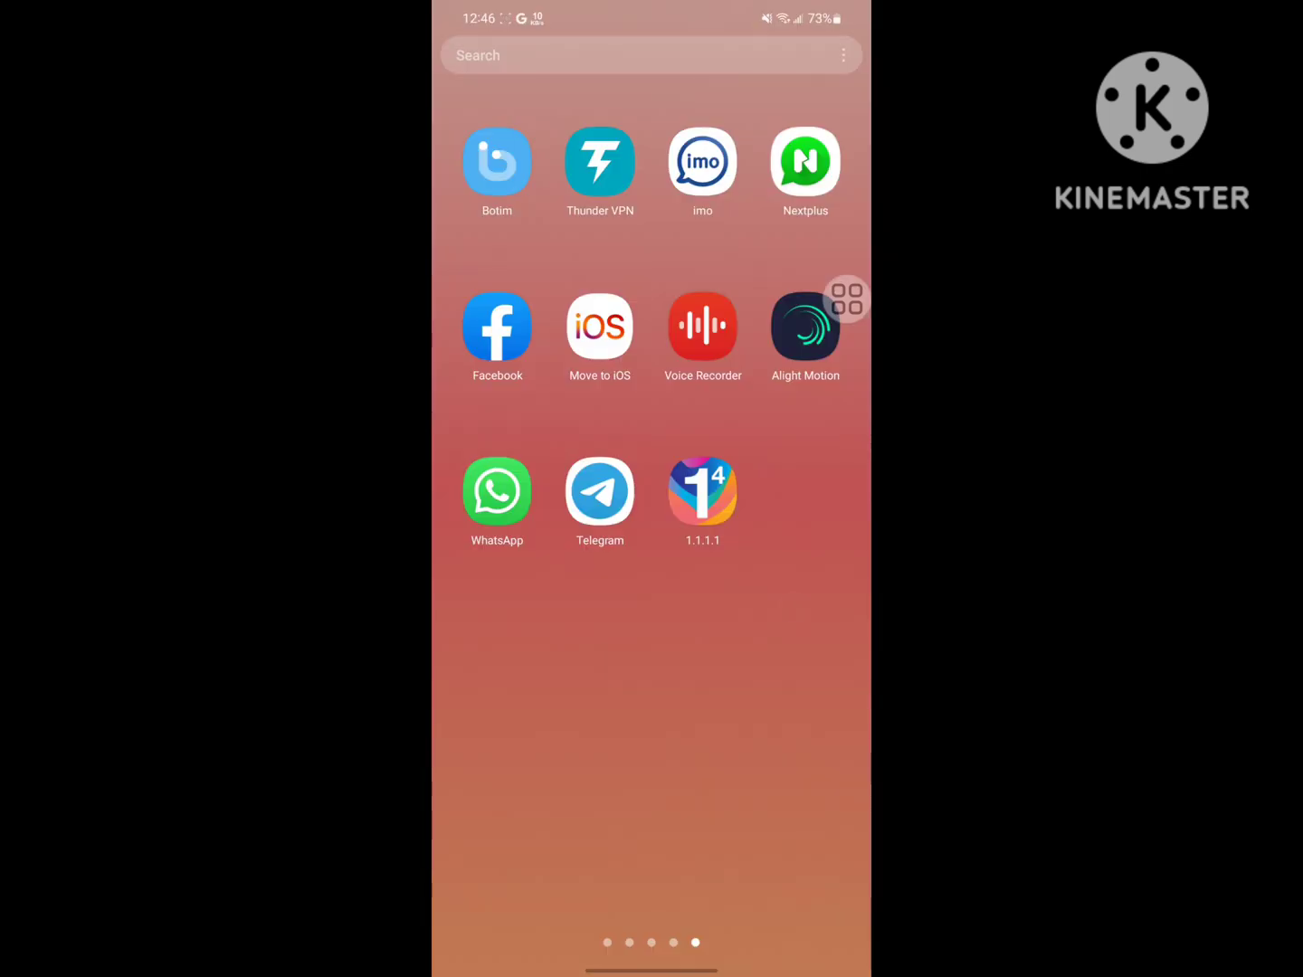
Accept 1.1.1.1's privacy commitment, approve its VPN profile and switch WARP on.
click(702, 492)
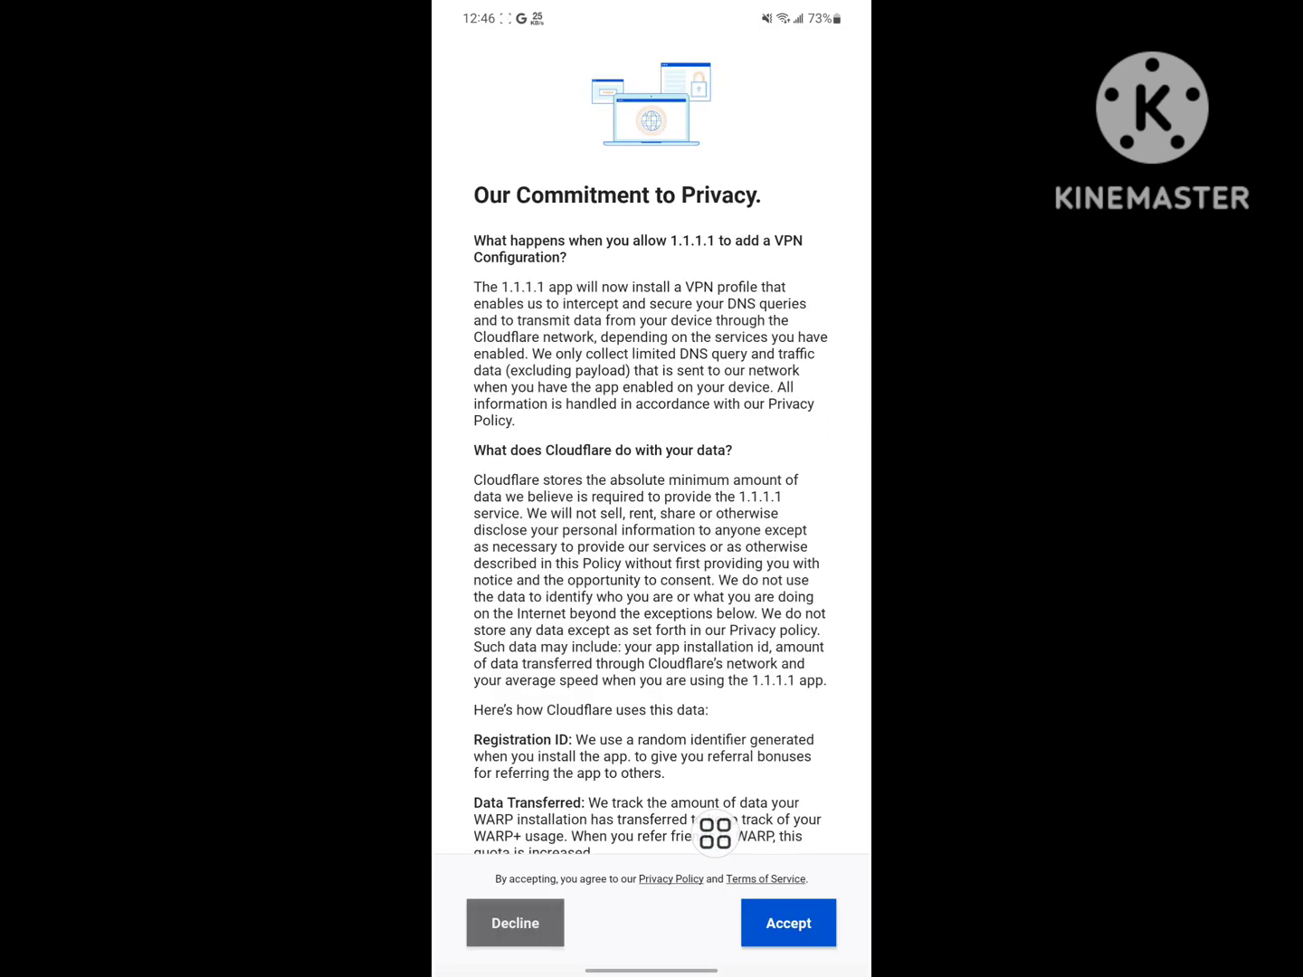
click(787, 923)
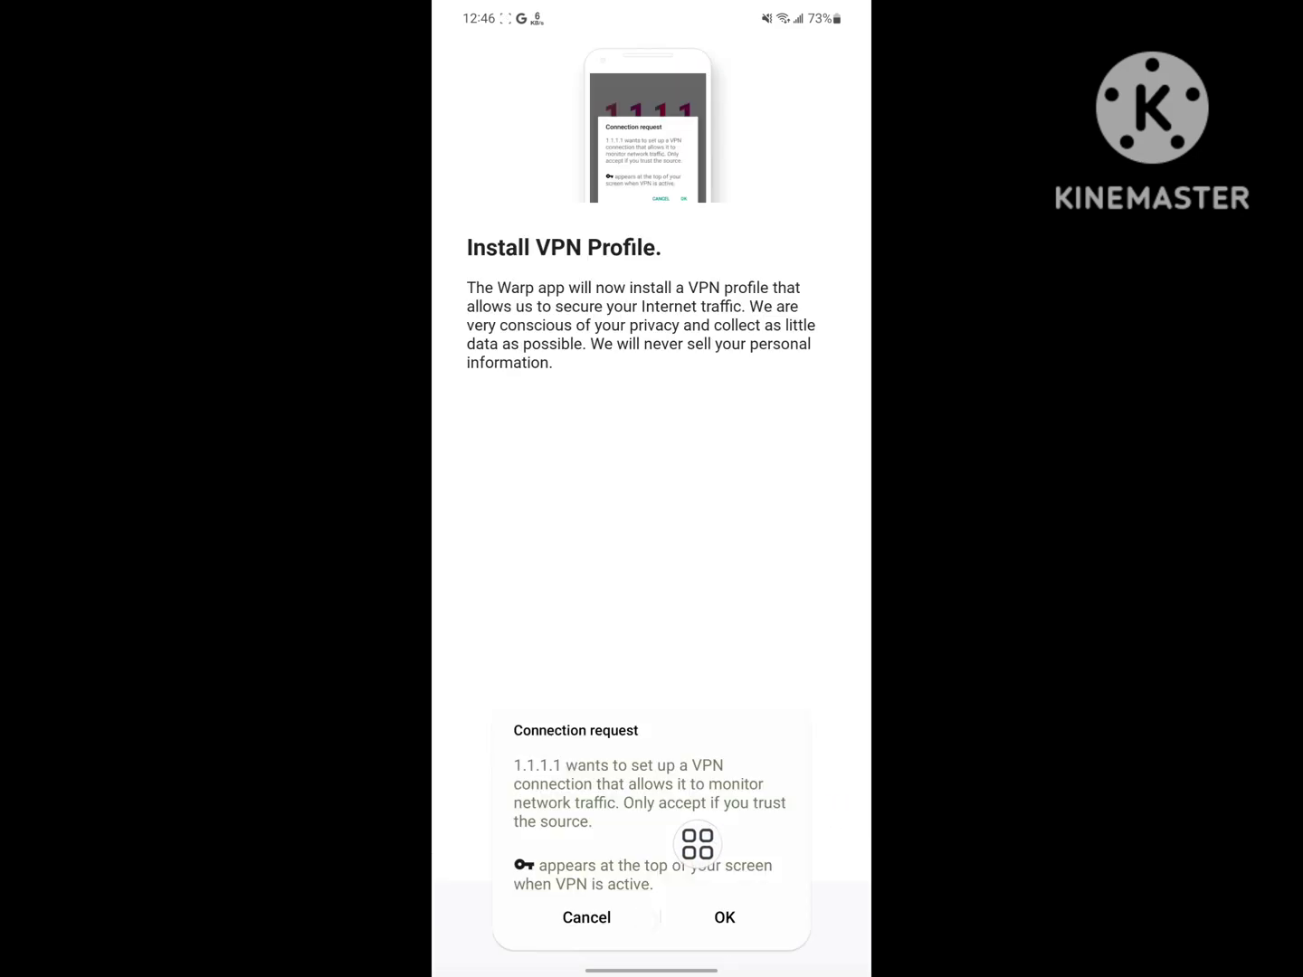
click(723, 918)
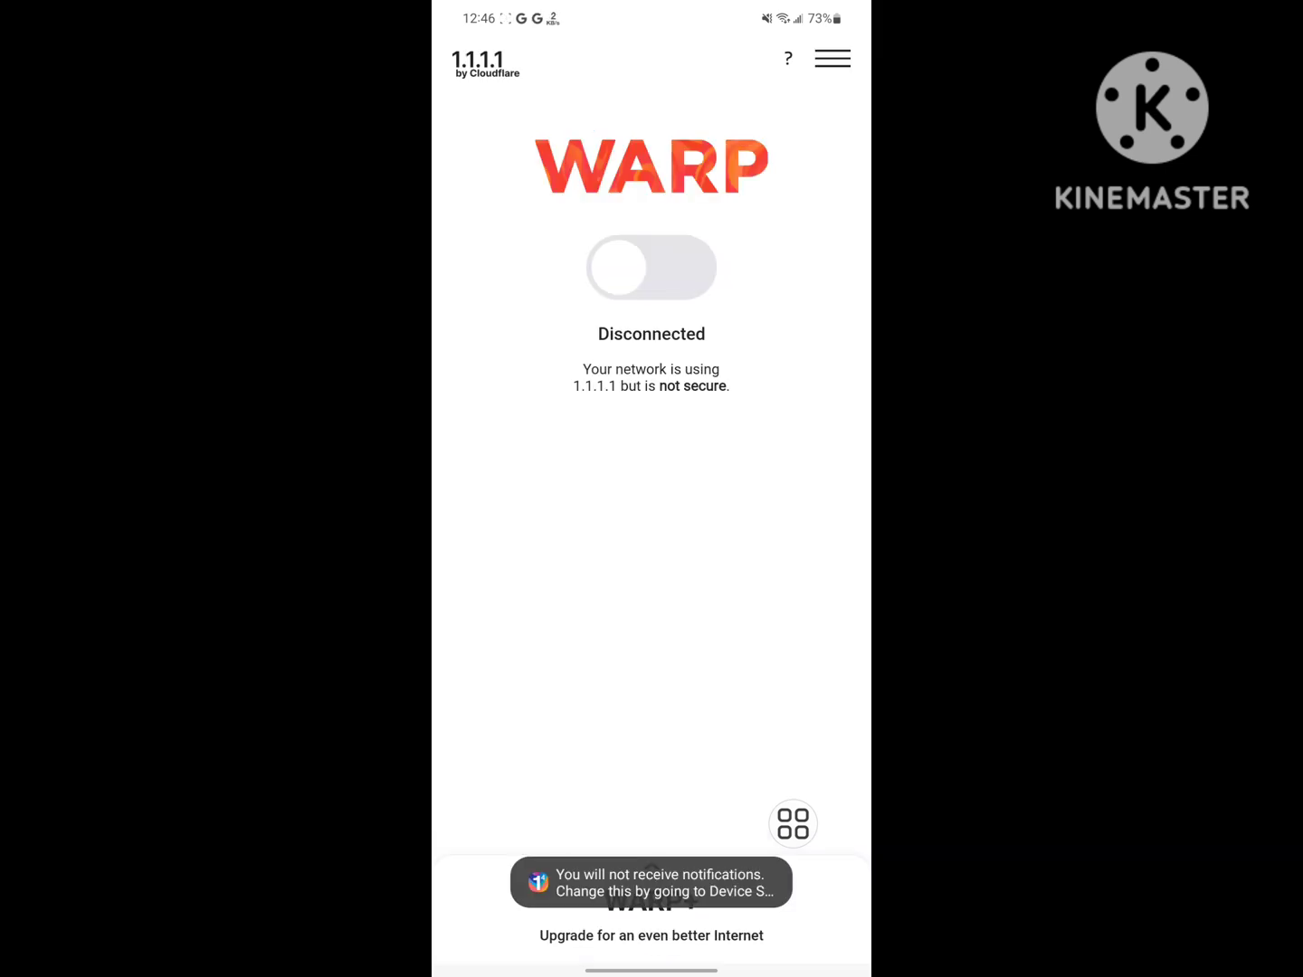
click(652, 268)
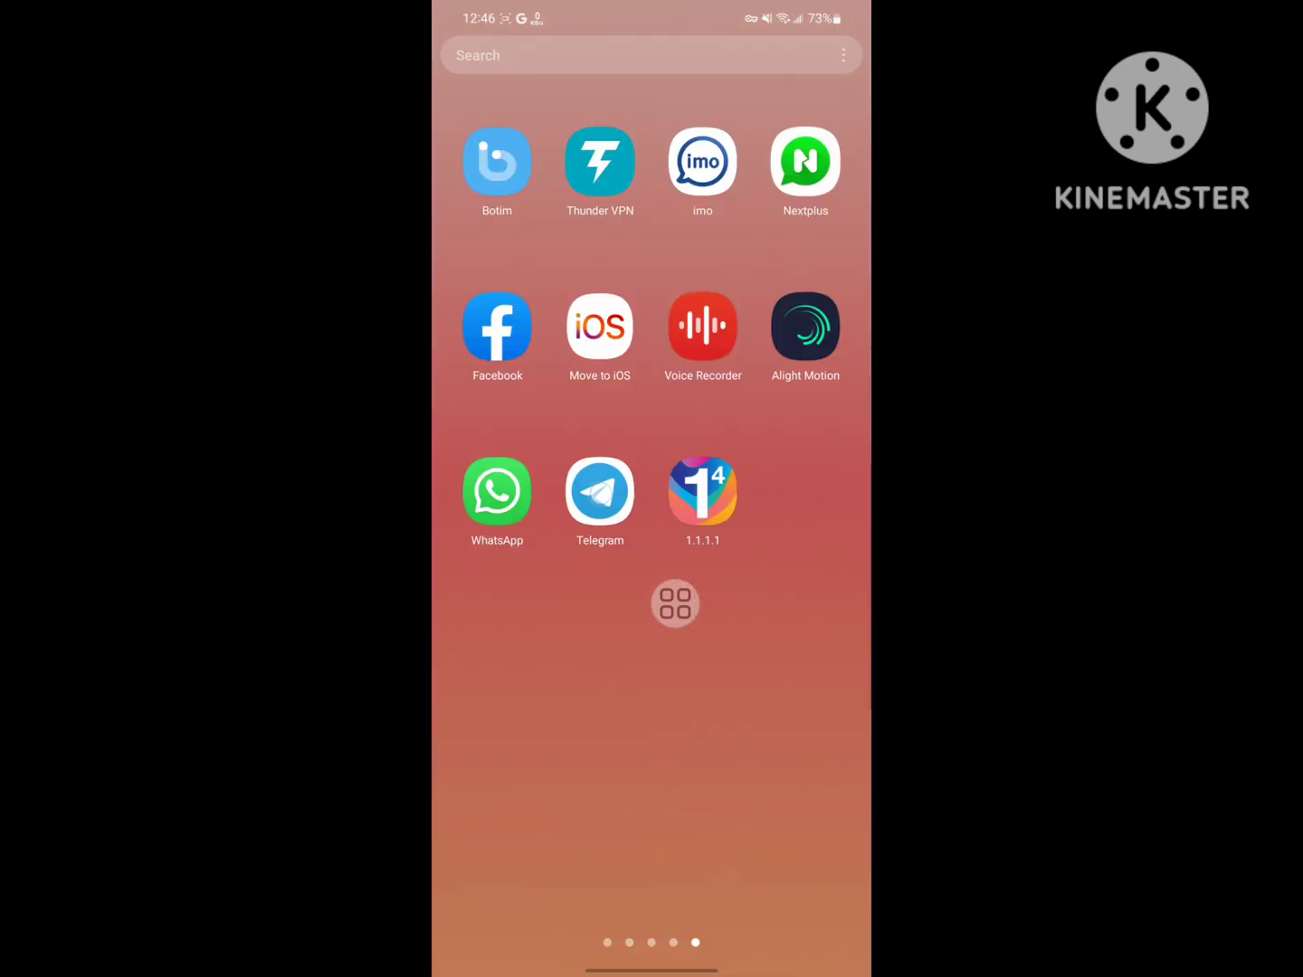
click(599, 496)
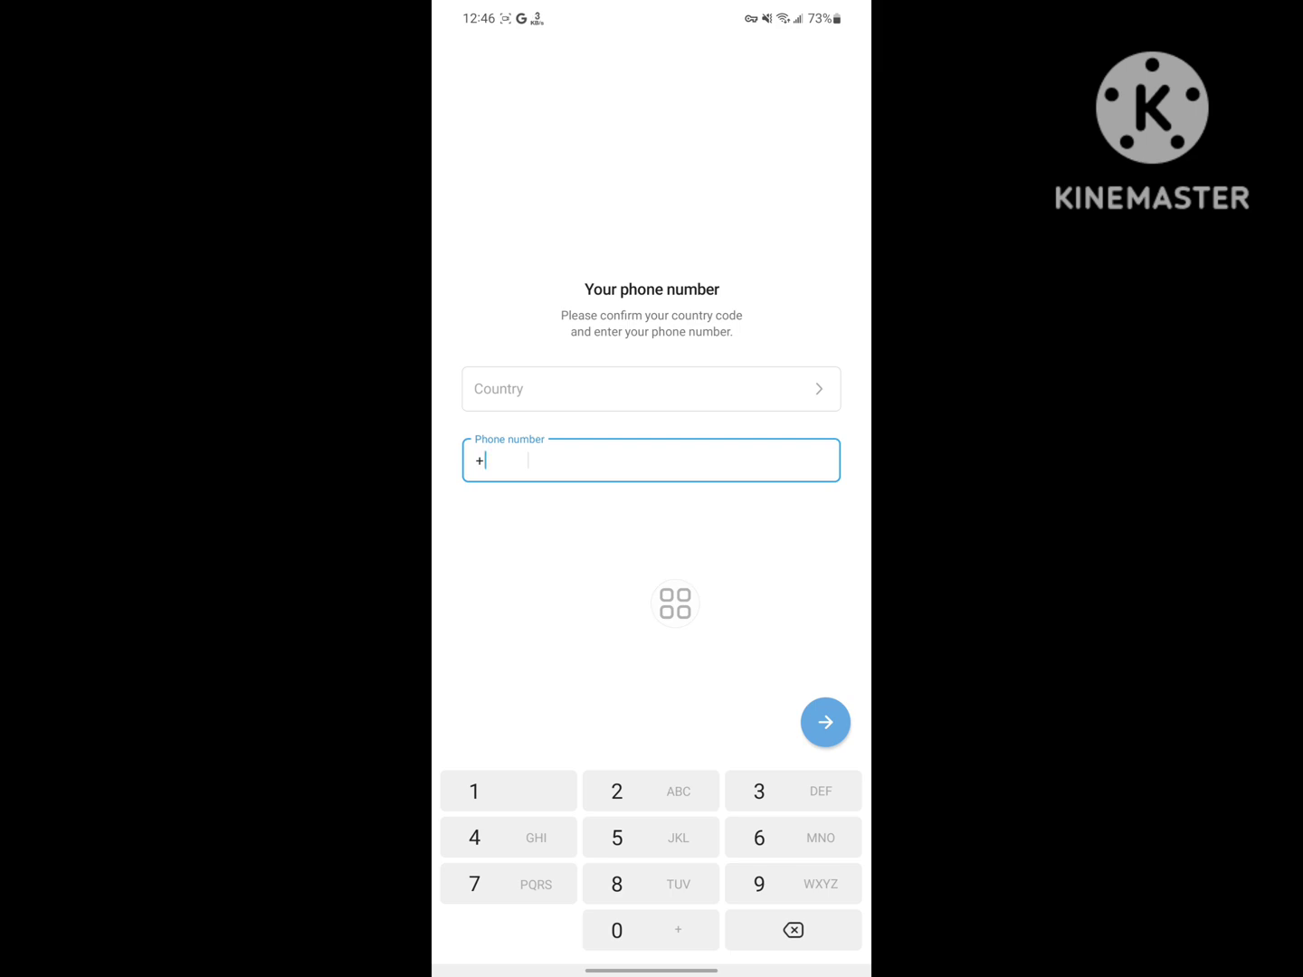
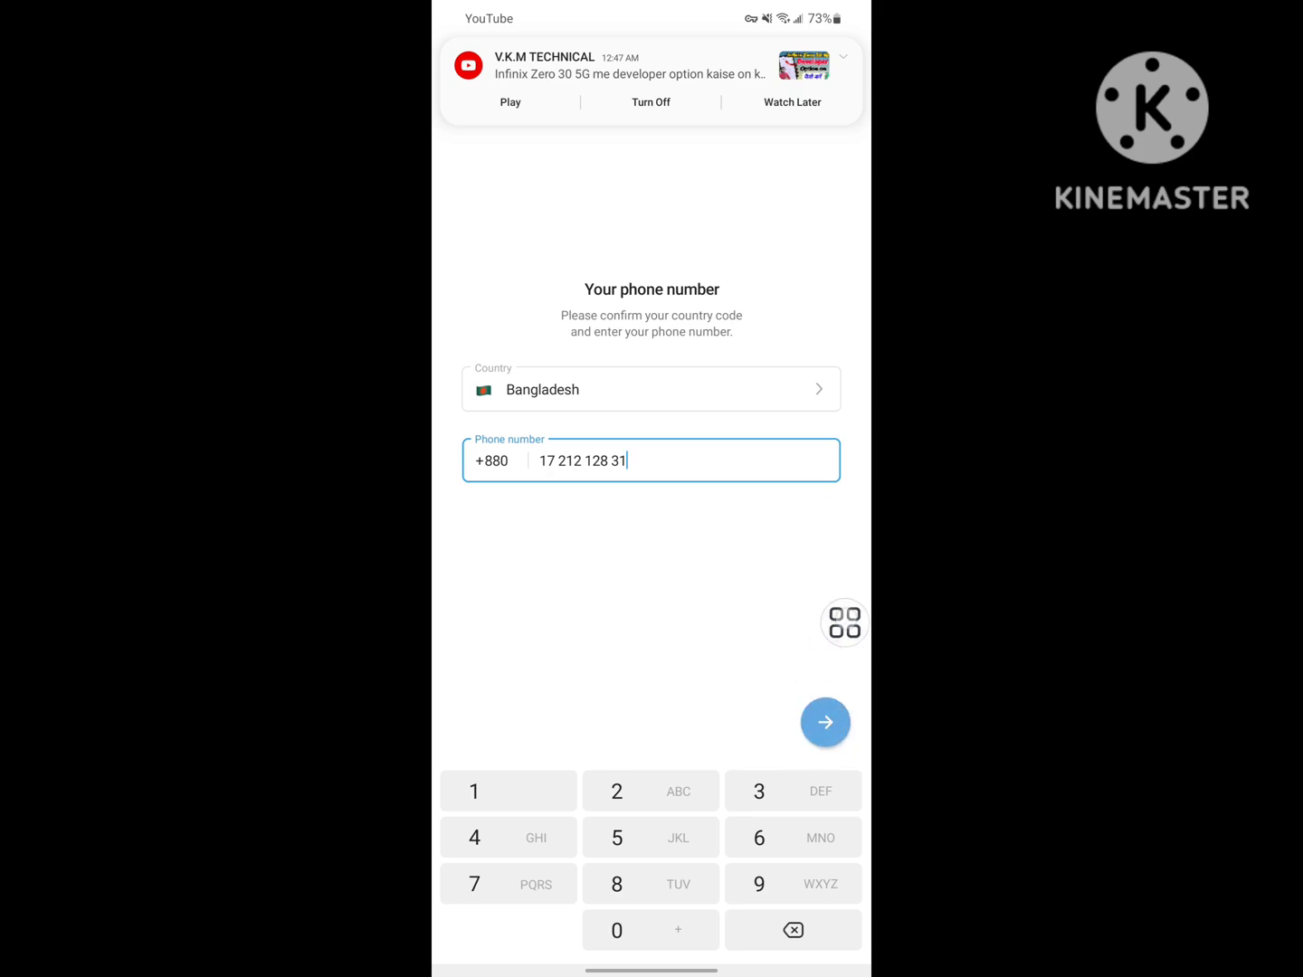
click(825, 721)
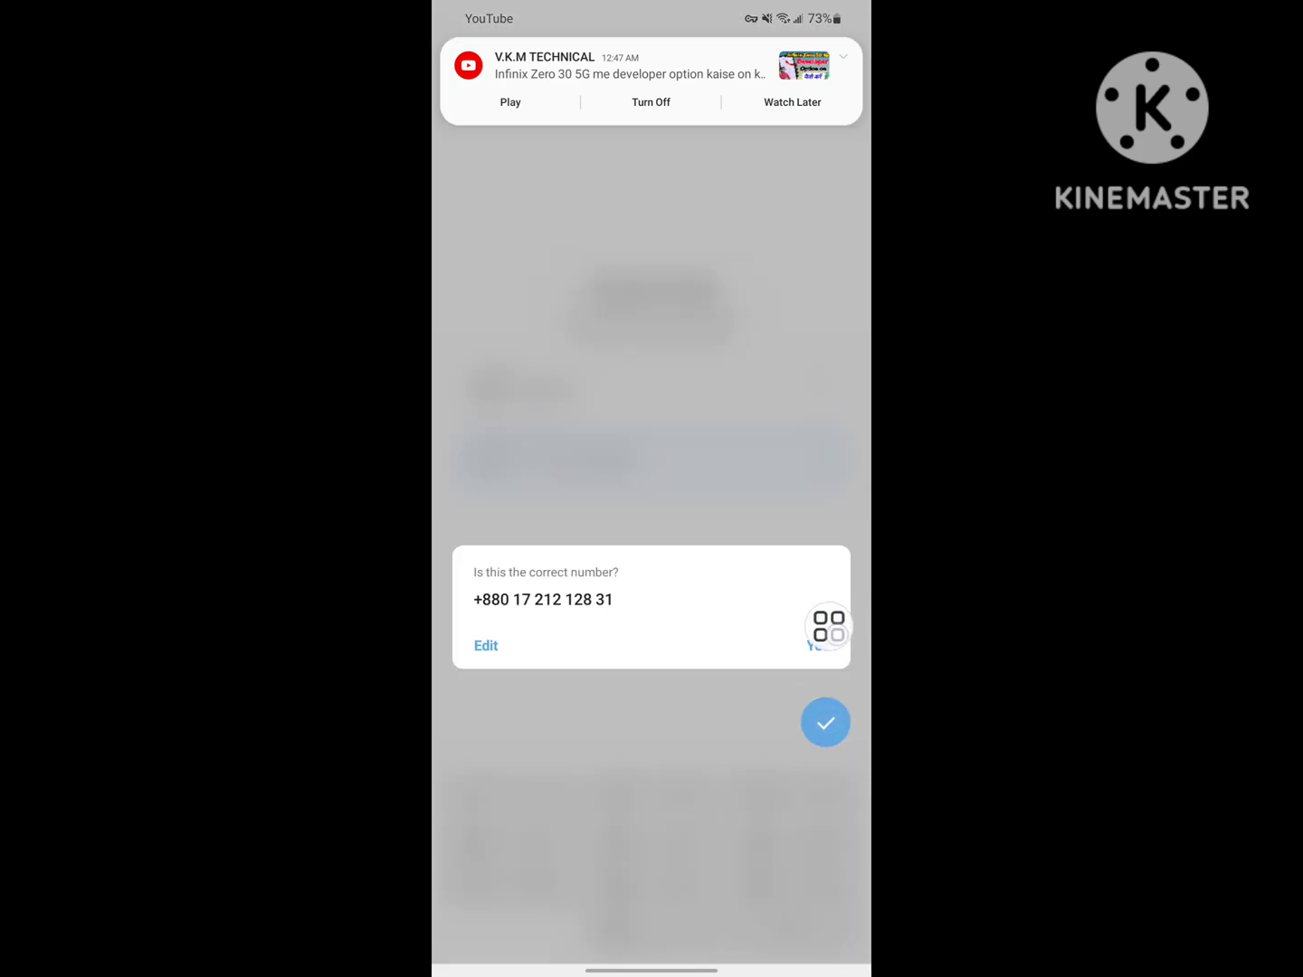
click(485, 644)
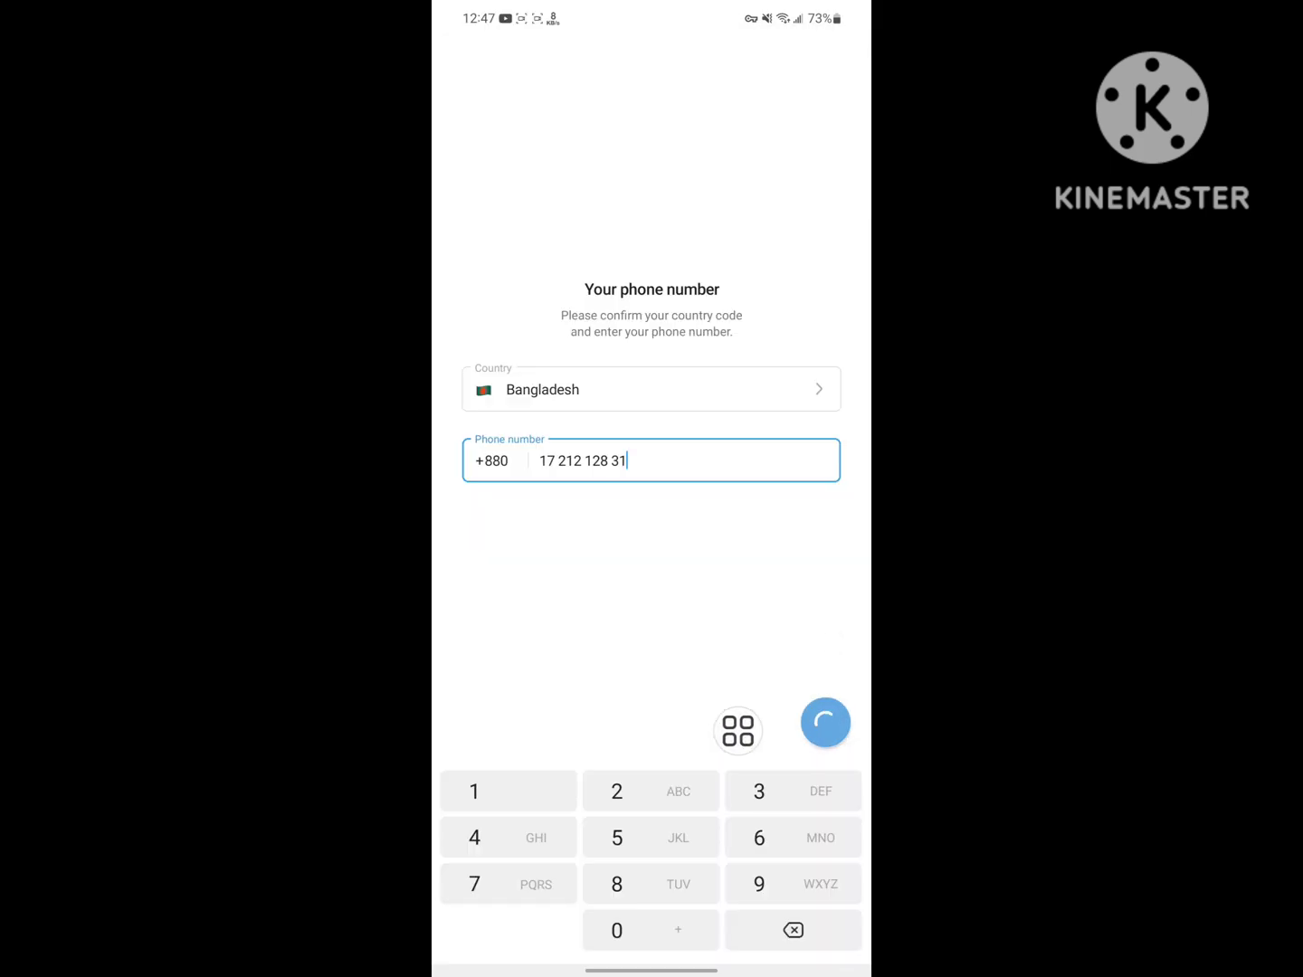
click(825, 722)
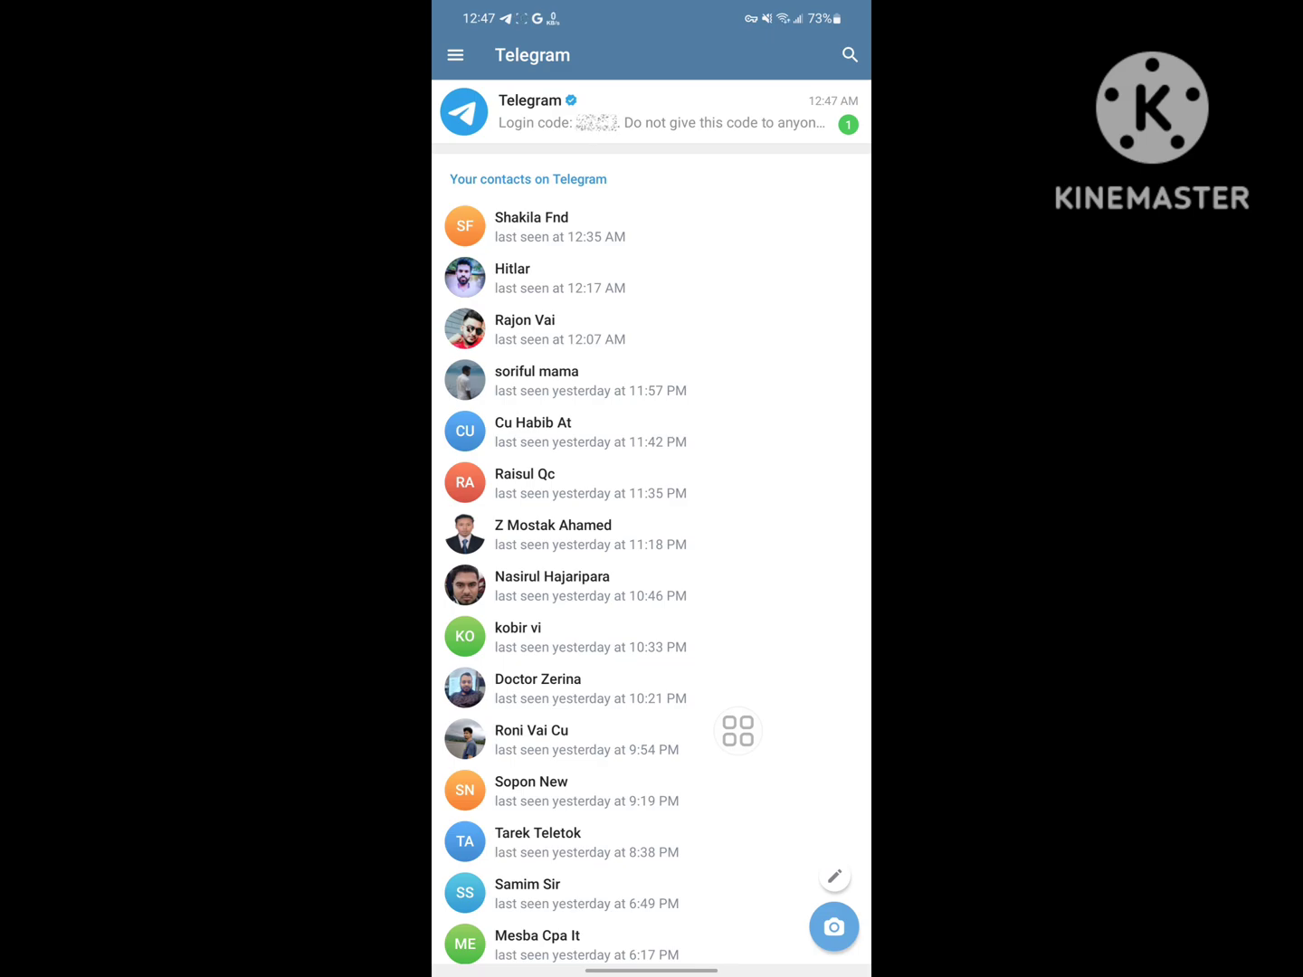
key(Home)
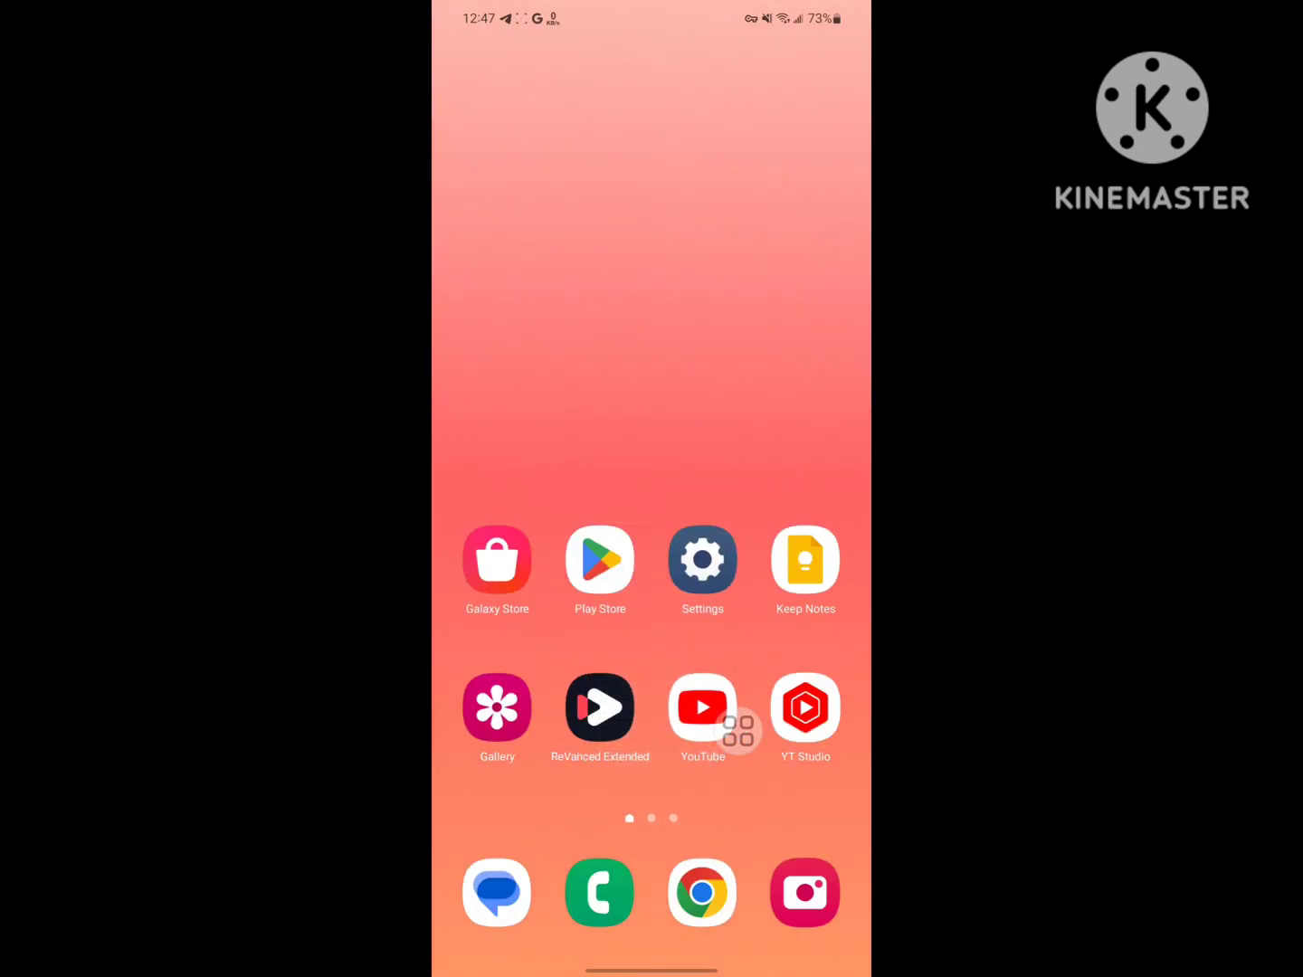